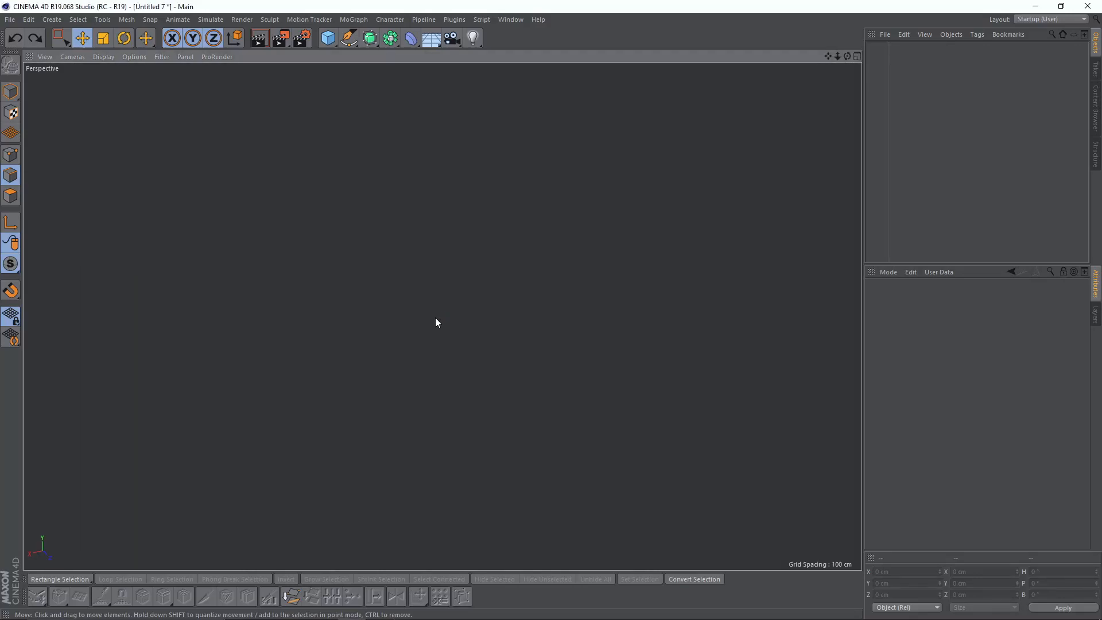
mouse_move(489, 126)
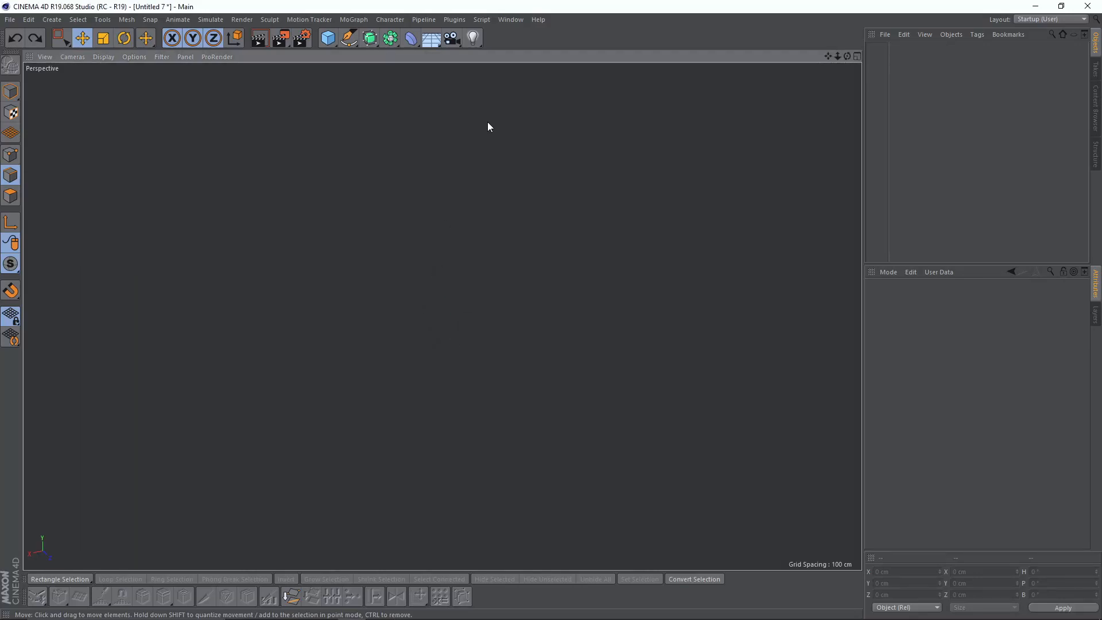
Step: Add a Cylinder primitive with Caps off, 12 height segments and 20 rotation segments
left_click(326, 38)
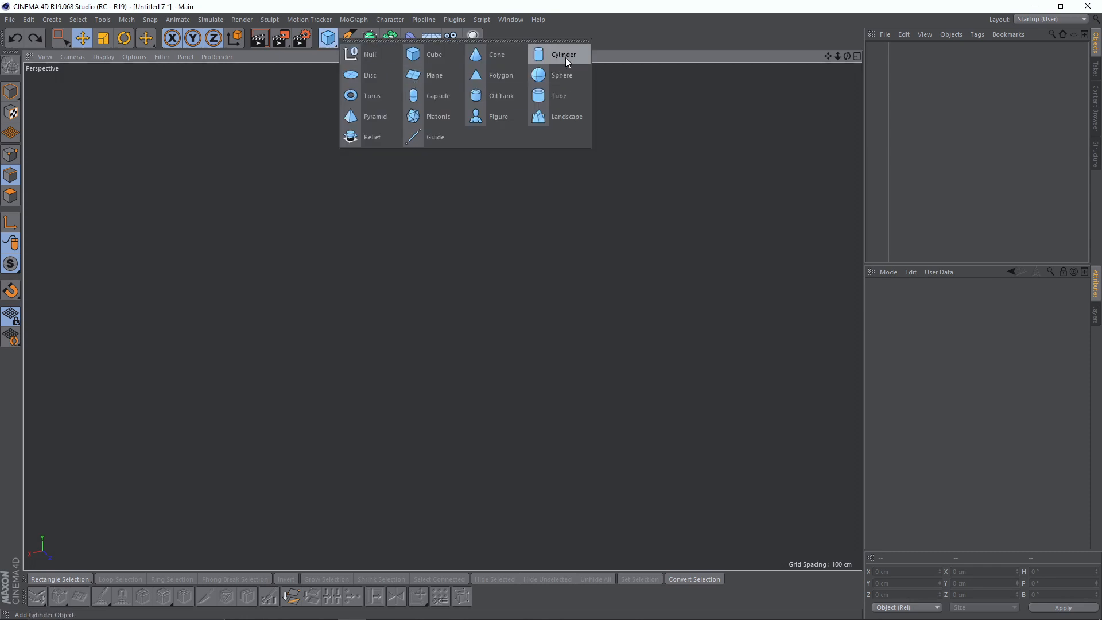
left_click(563, 54)
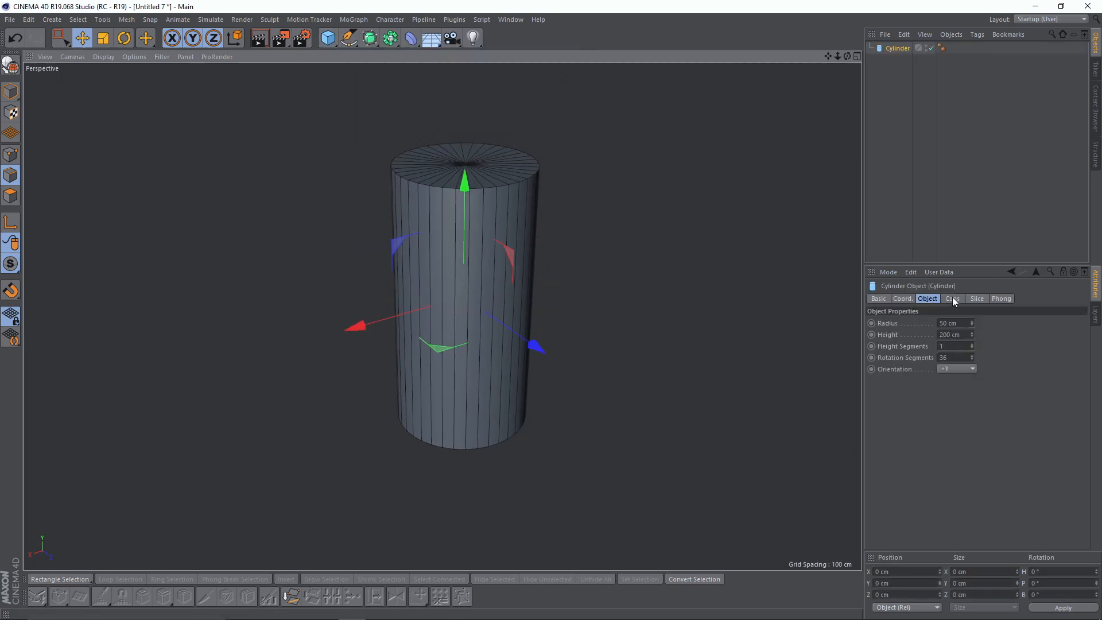
left_click(952, 298)
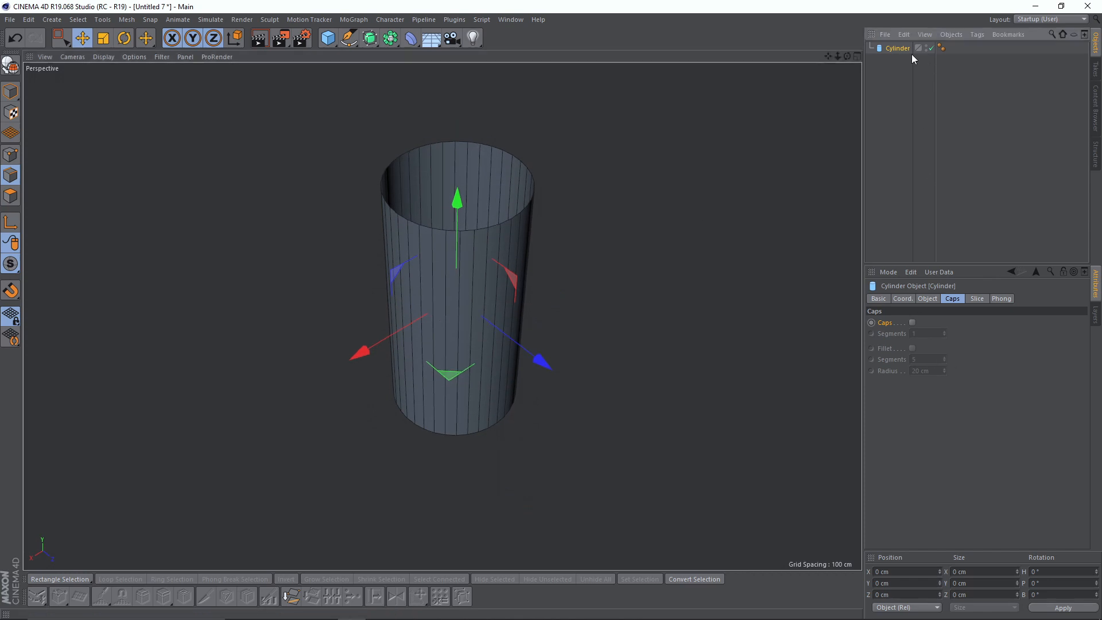
left_click(927, 298)
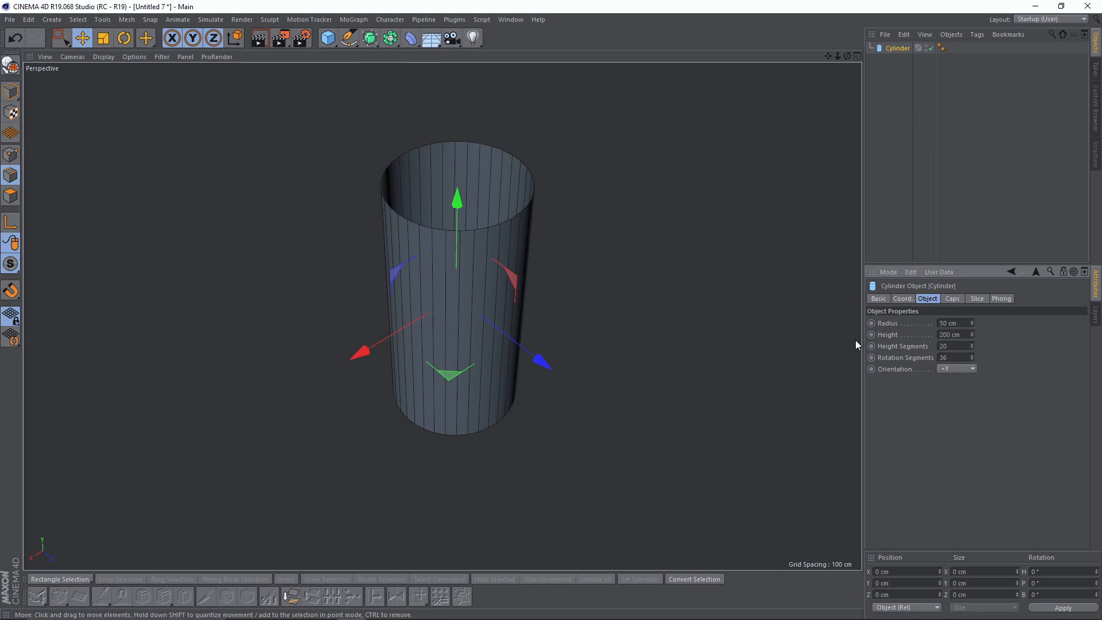
left_click(956, 357)
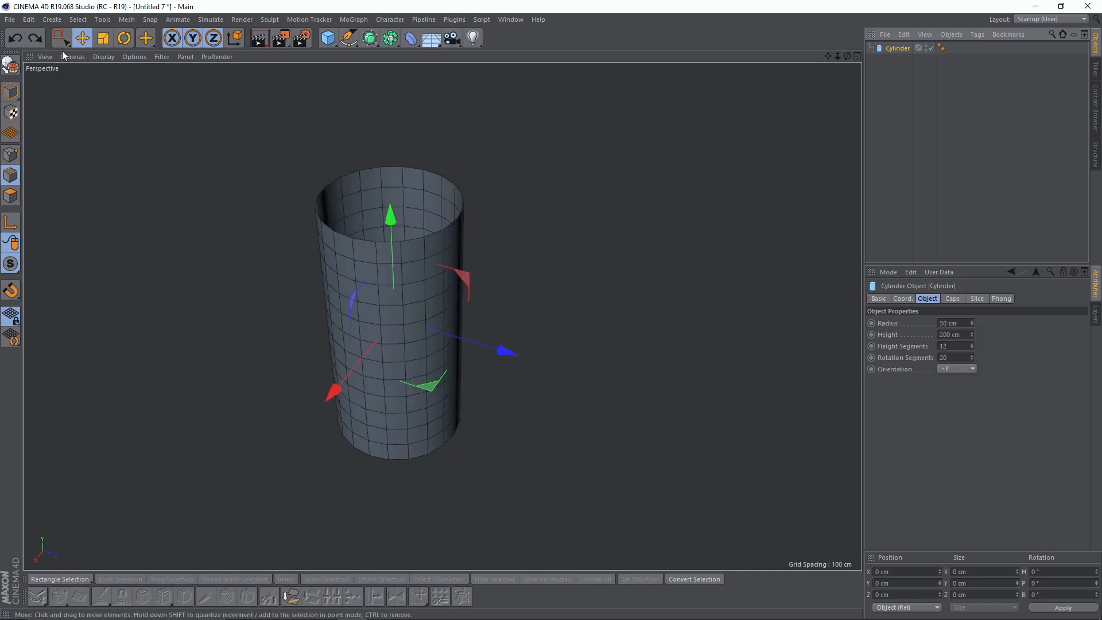
Step: Make the cylinder editable, bevel all points with Limit toggled, then Disconnect them
left_click(11, 156)
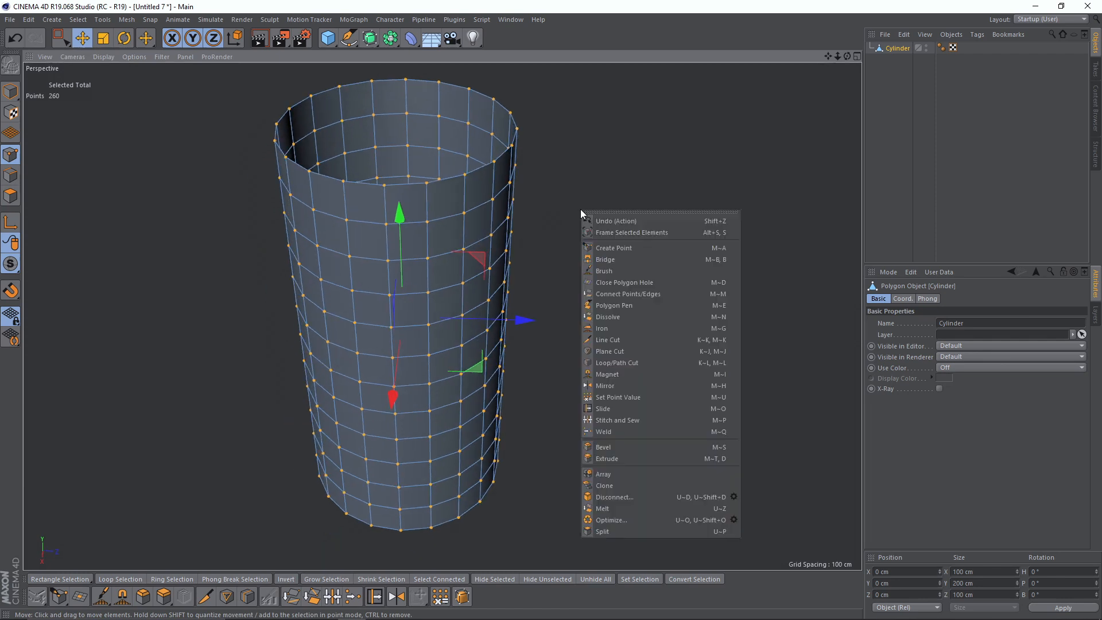
left_click(604, 447)
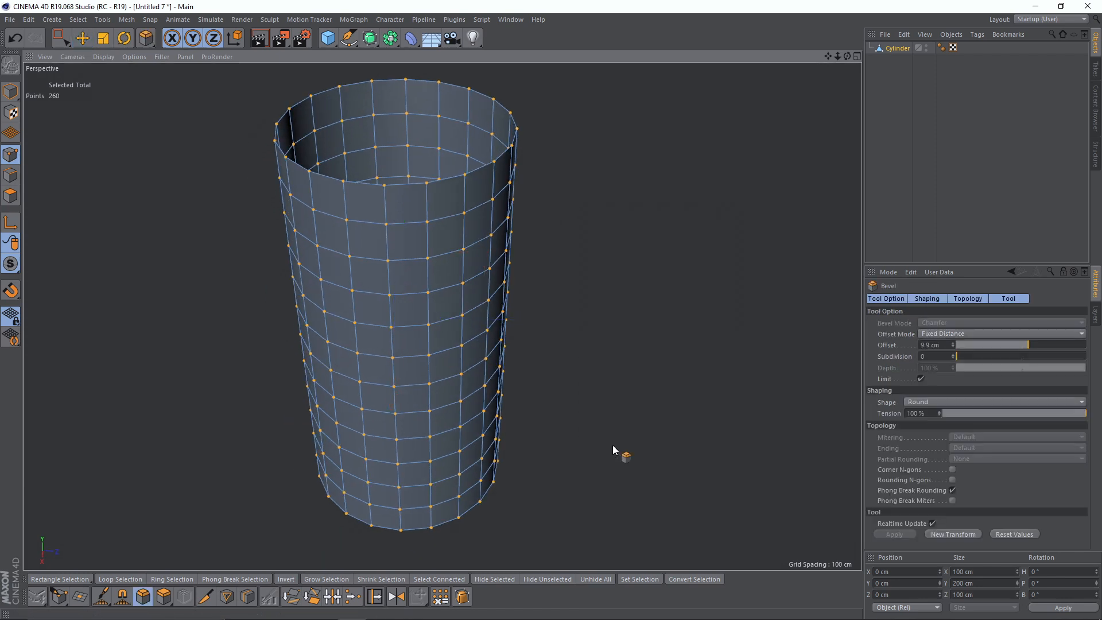
left_click(922, 379)
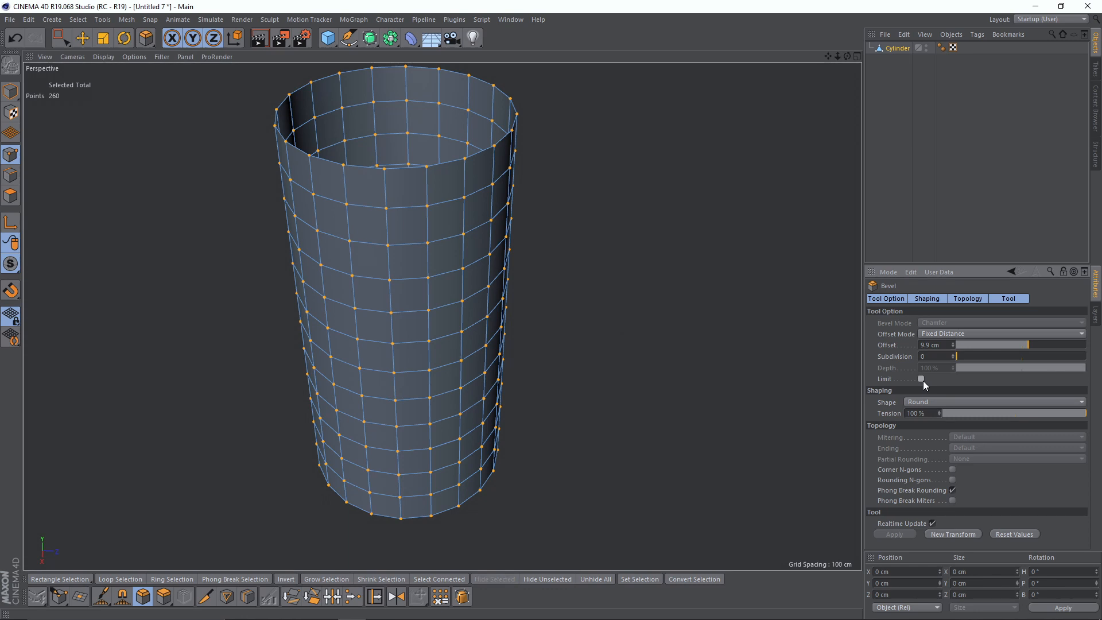
left_click(921, 379)
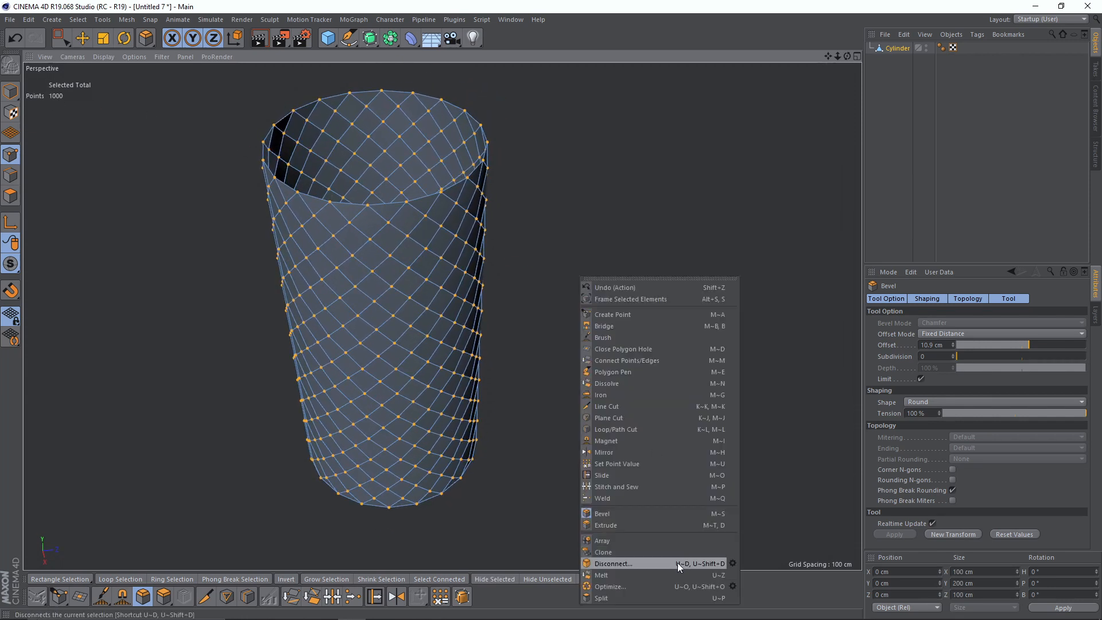
left_click(614, 563)
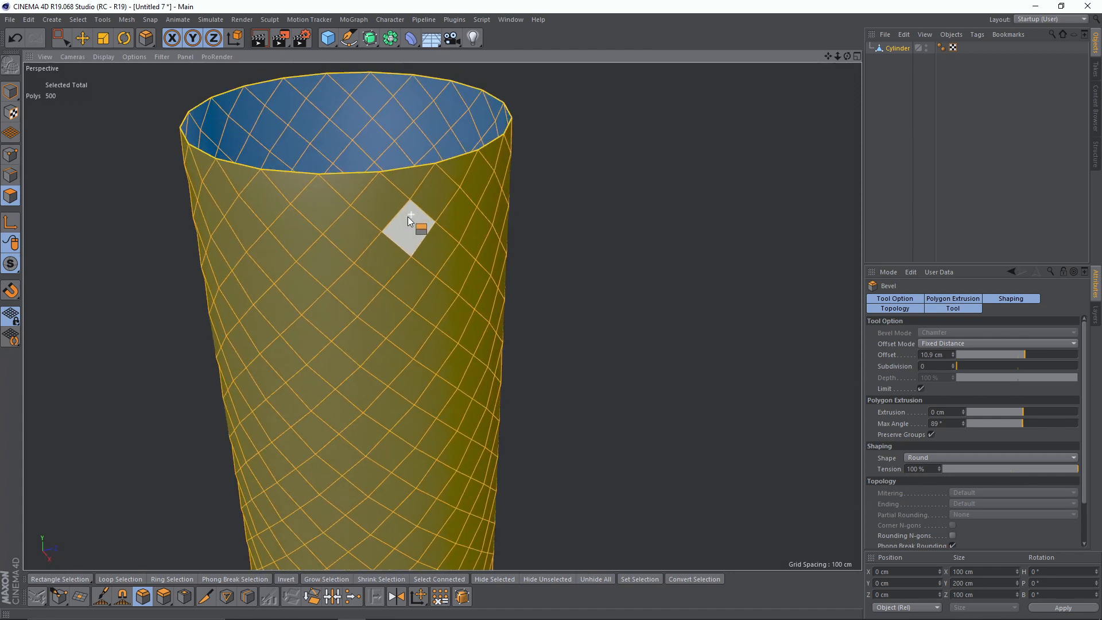
Step: Extrude Inner all diamond polygons, then Normal Scale and Normal Move the insets outward
right_click(411, 219)
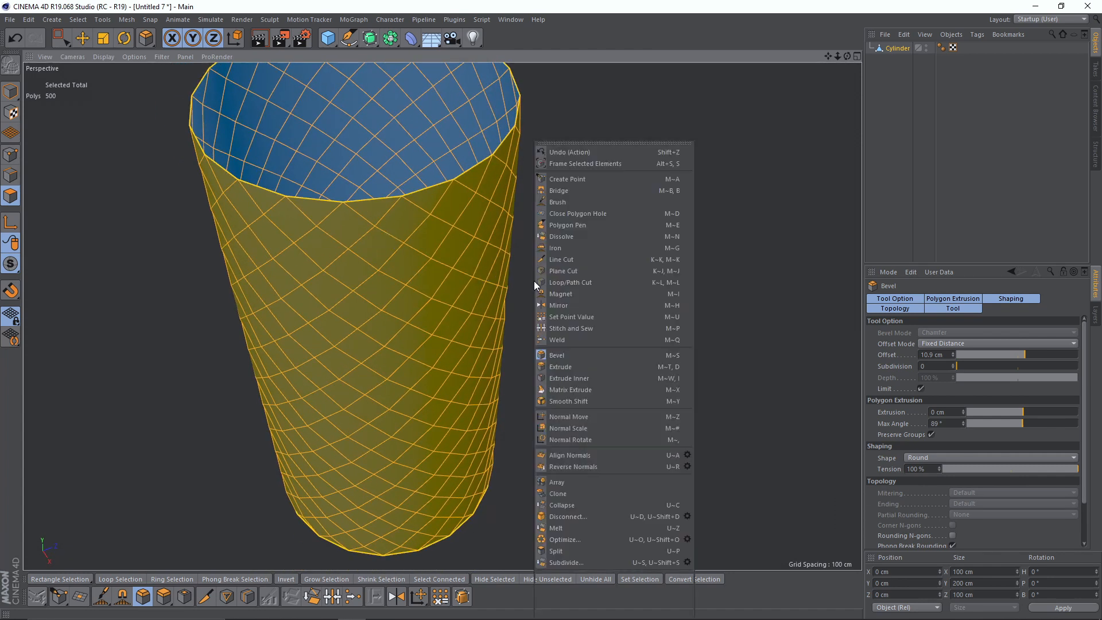
mouse_move(594, 401)
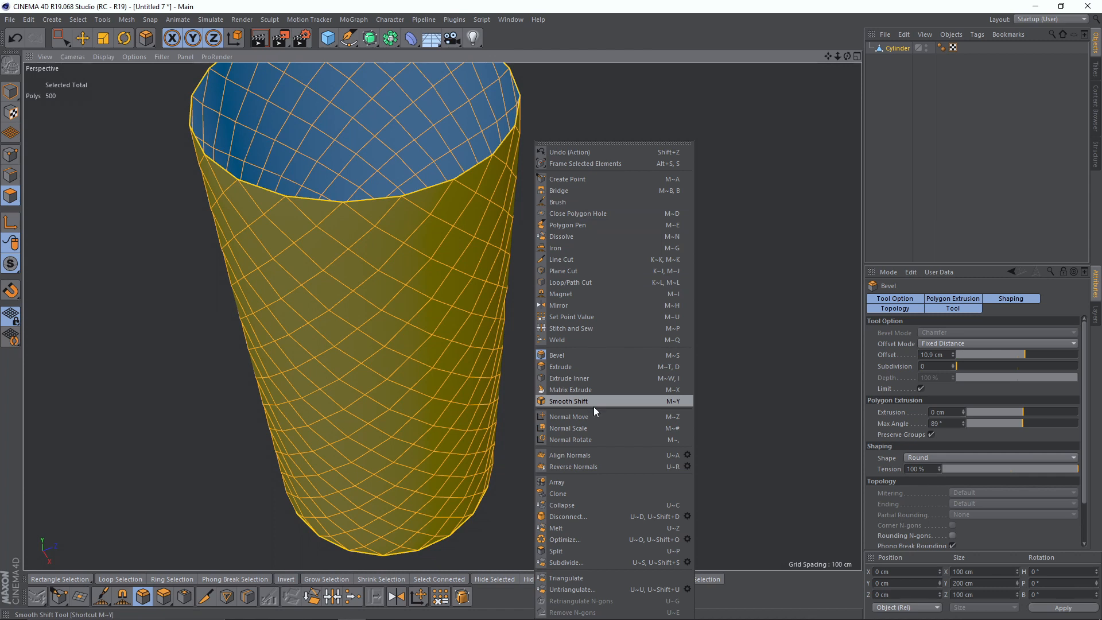
left_click(569, 378)
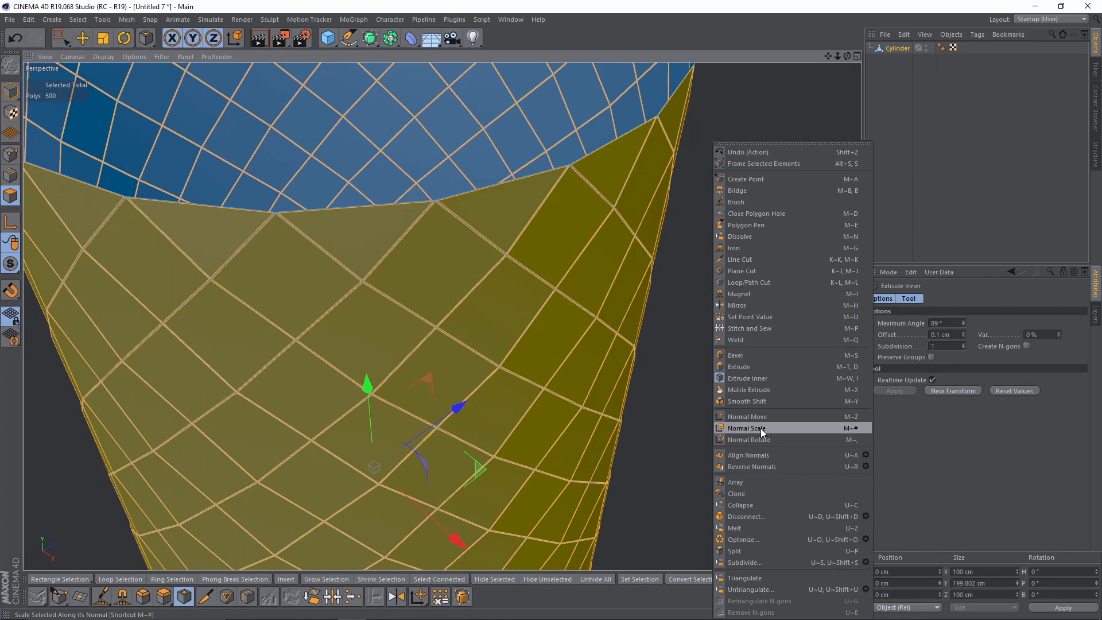
left_click(746, 427)
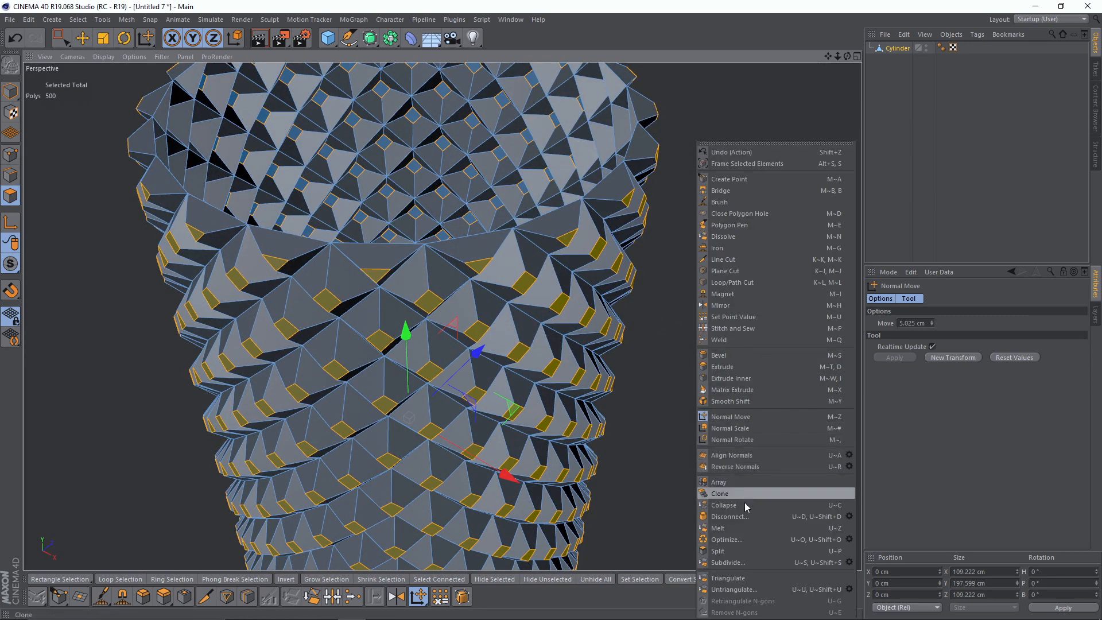
Step: Collapse the raised polygons into pyramid tips and scale the top rim edge loop
left_click(720, 492)
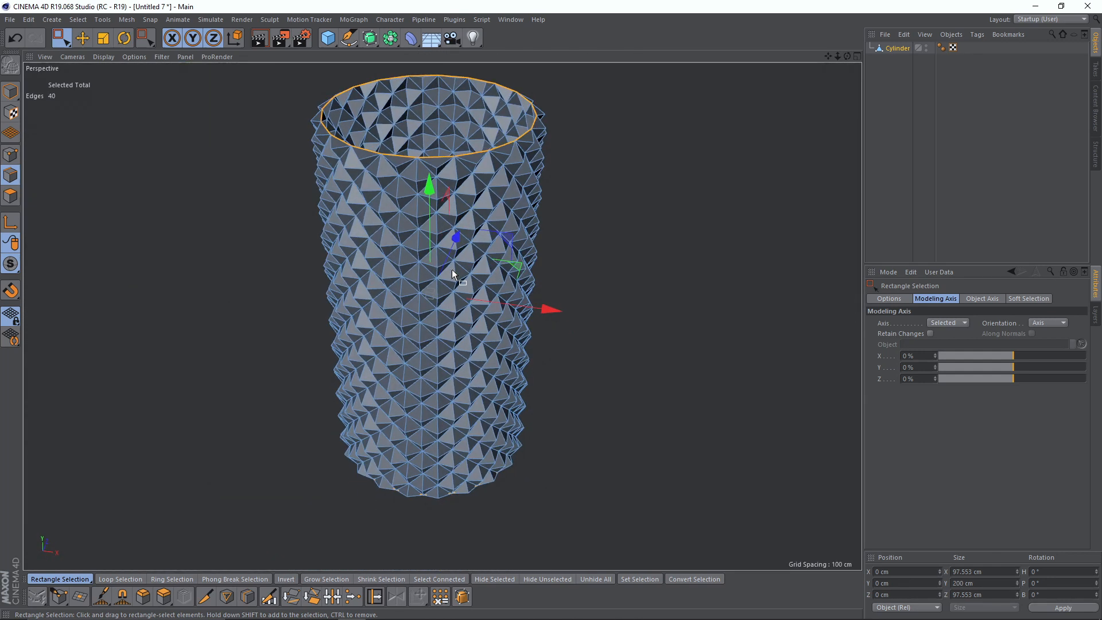
left_click(103, 38)
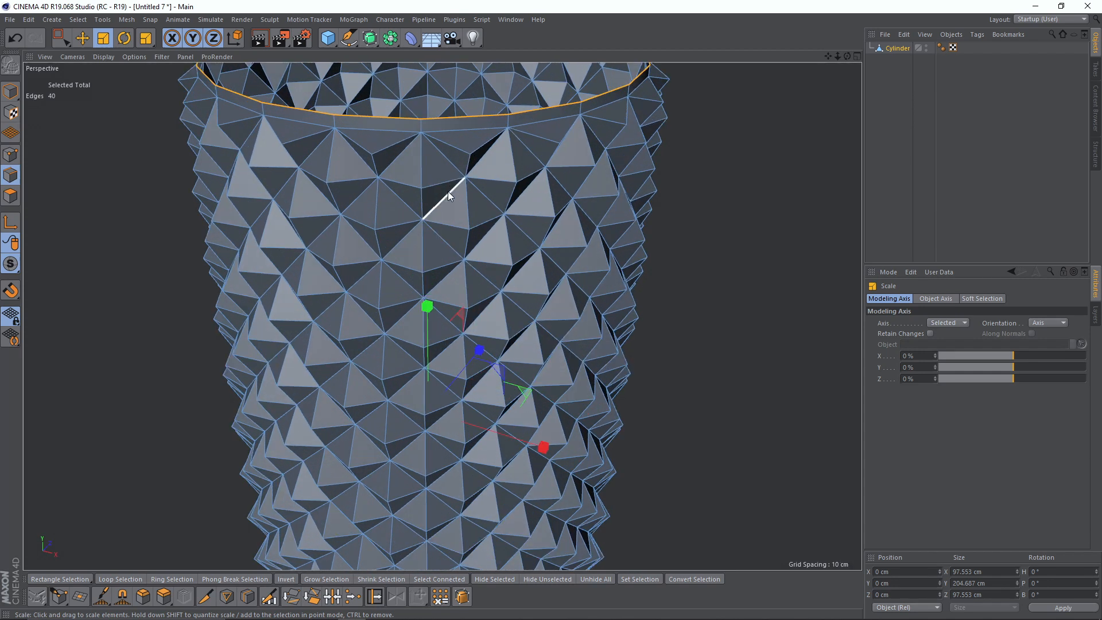
mouse_move(449, 199)
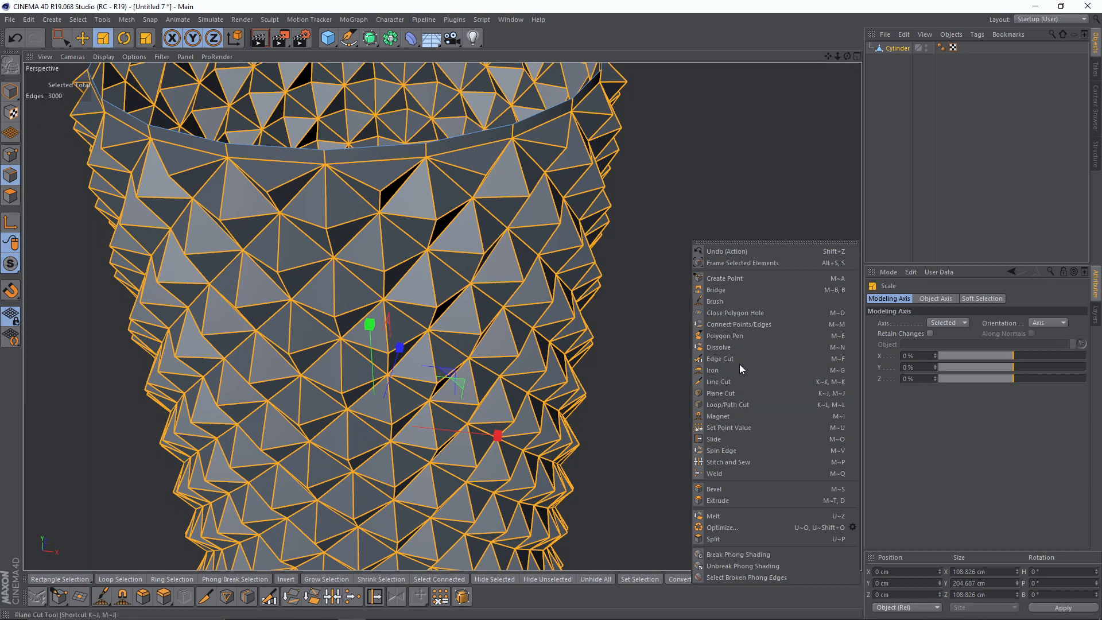
Step: Bevel all edges with a small offset and enable Use Edge Breaks on the Phong tag
left_click(713, 489)
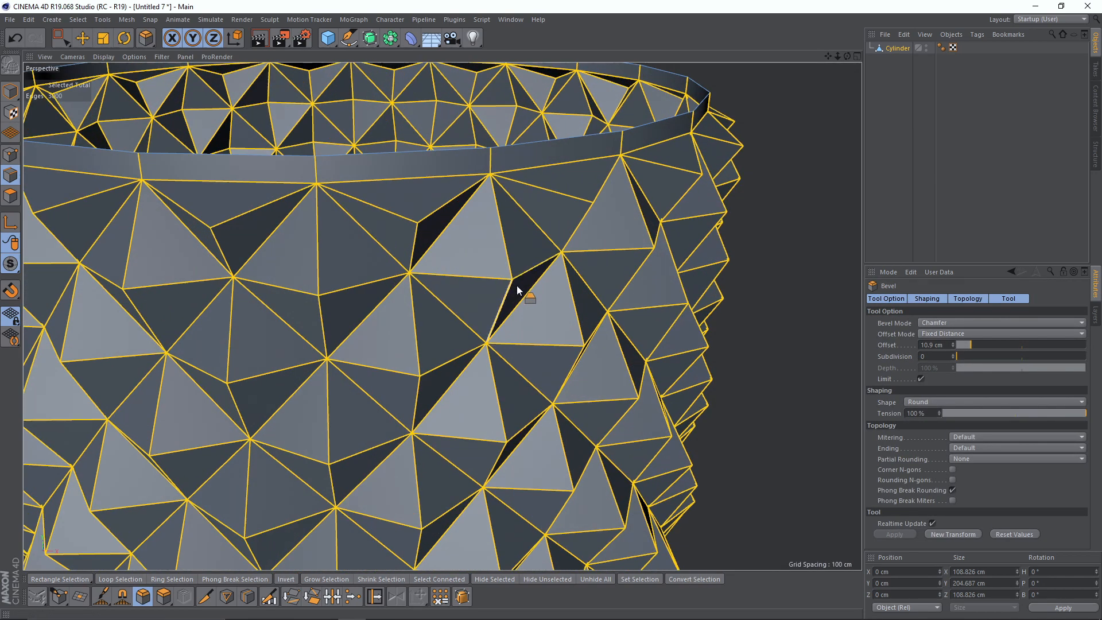
left_click_drag(524, 292, 535, 288)
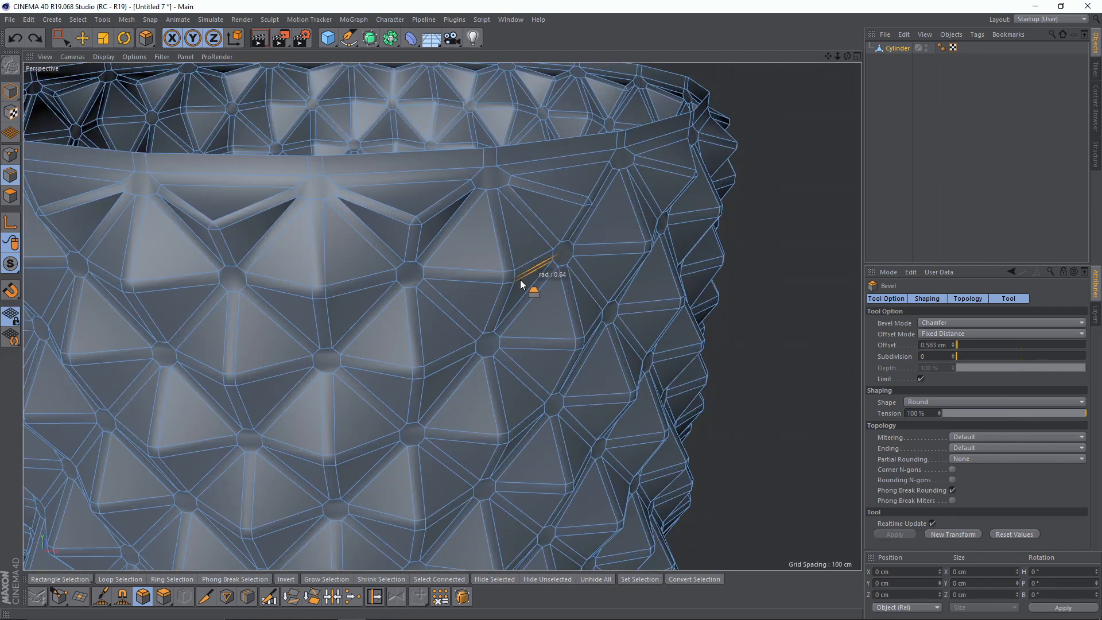
left_click_drag(534, 288, 439, 246)
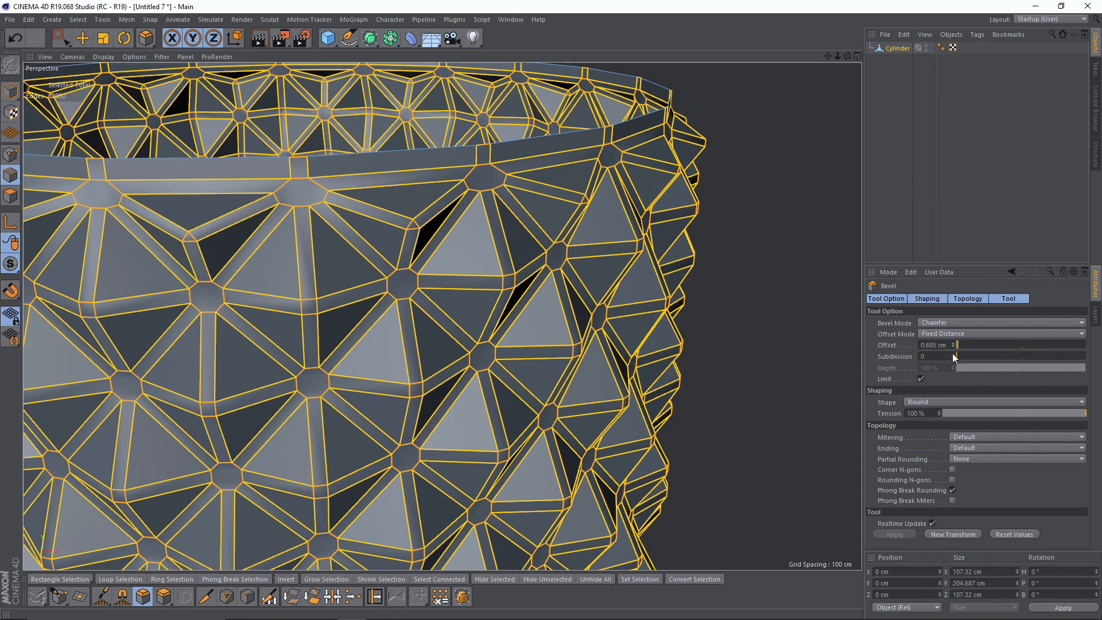
left_click(939, 356)
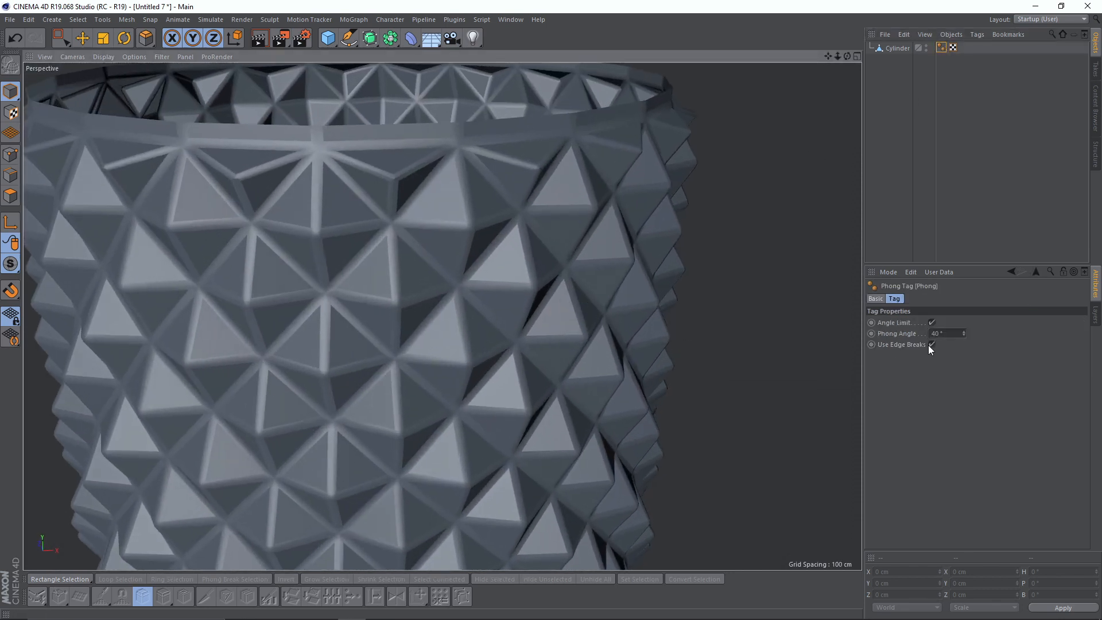
left_click(932, 344)
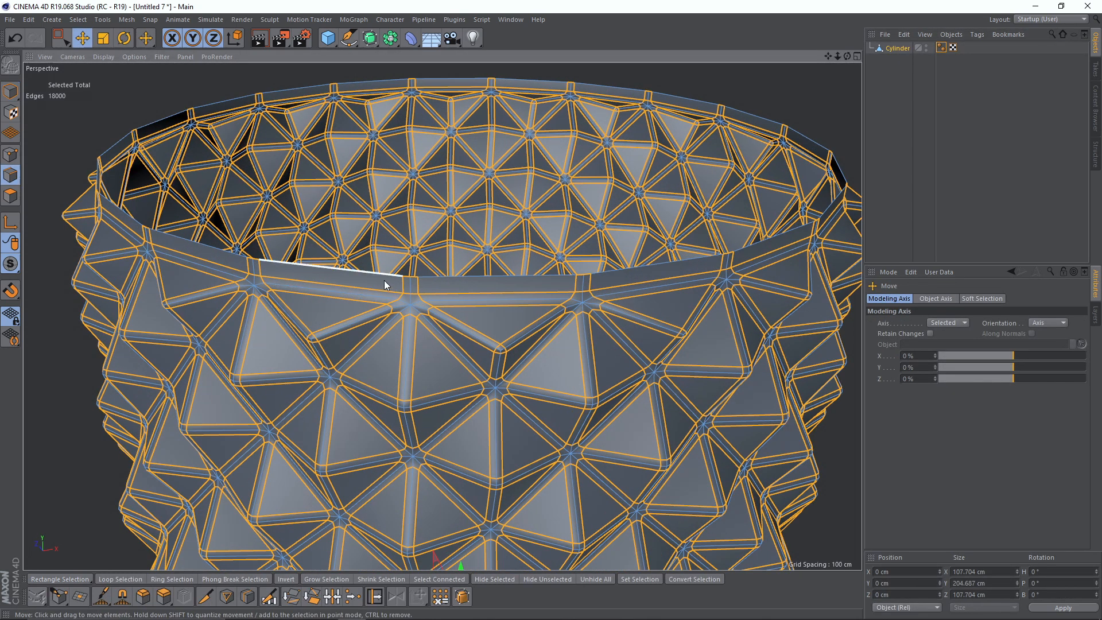
Step: Scale the top edge loop inward, then switch to its points and open the commands menu
left_click(103, 38)
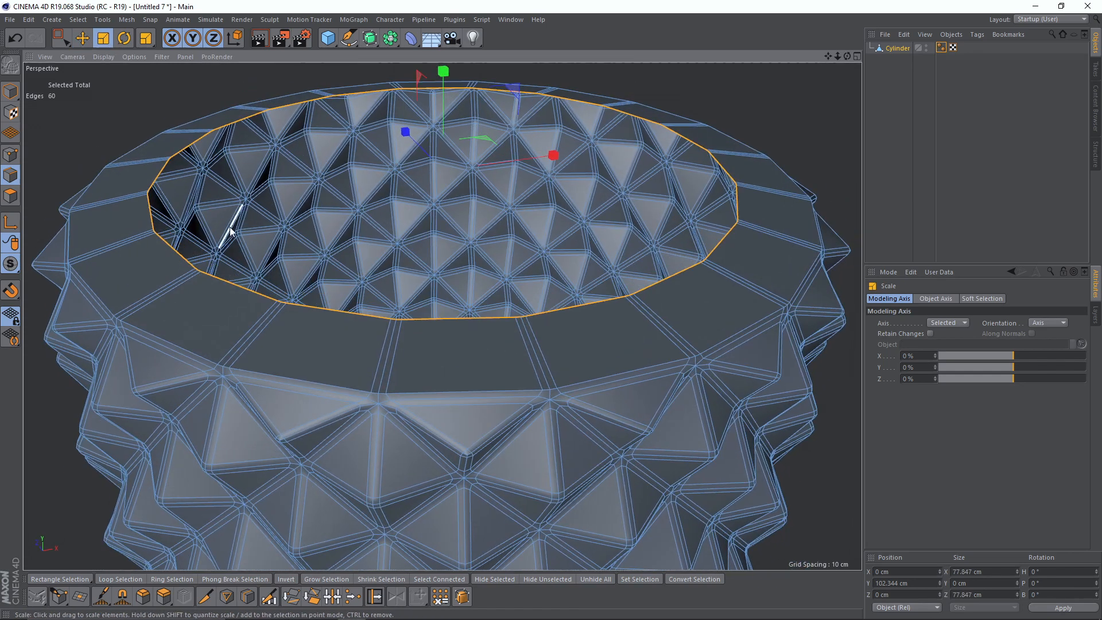
mouse_move(40, 142)
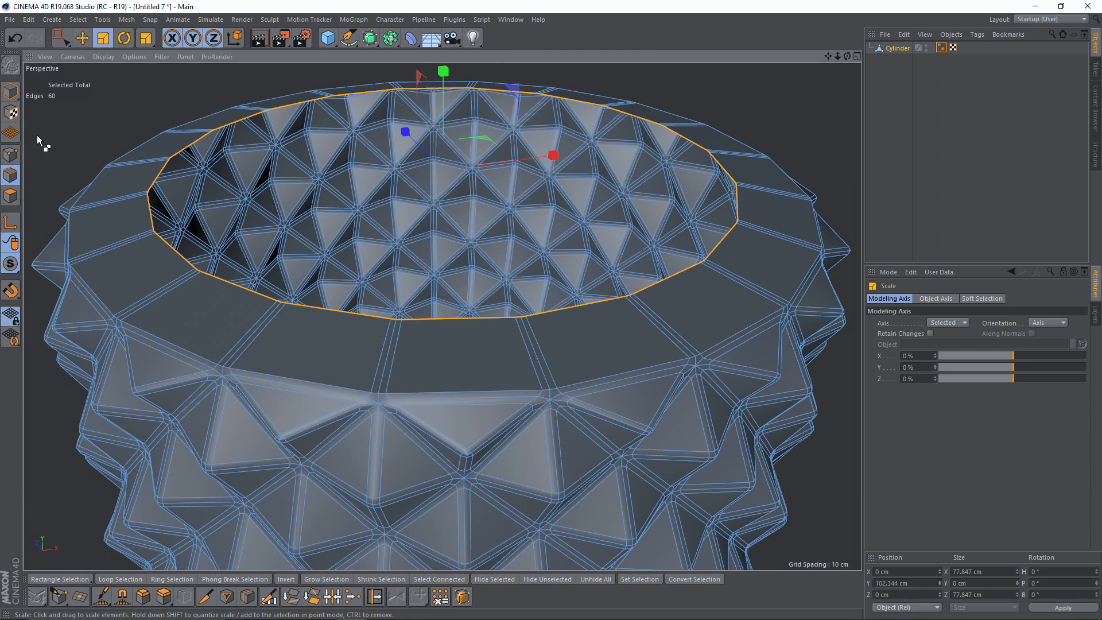
mouse_move(12, 156)
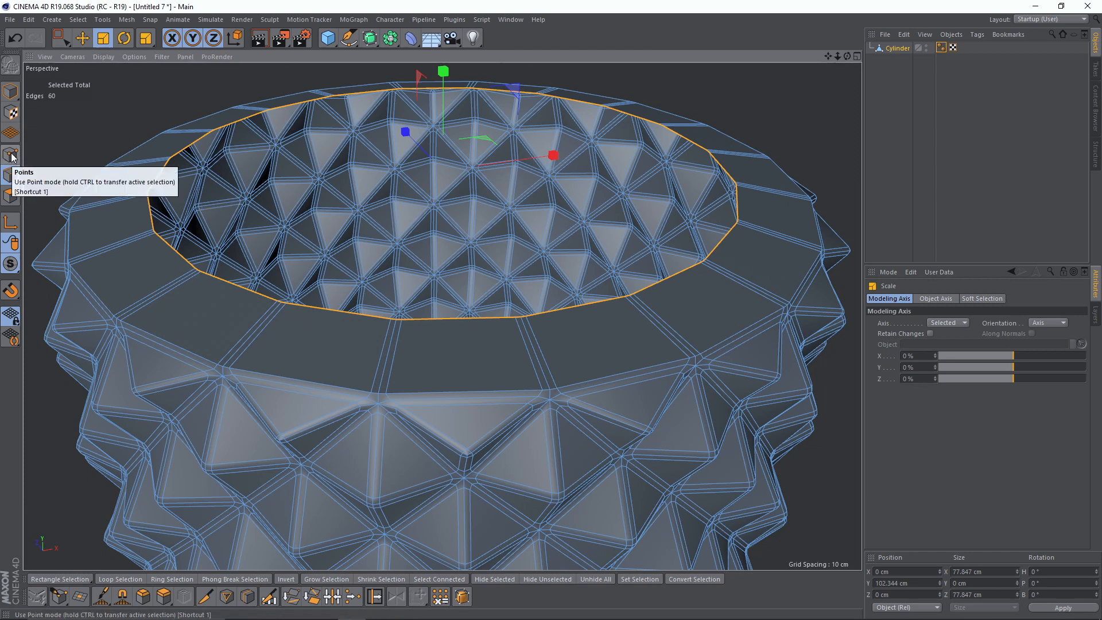
left_click(12, 154)
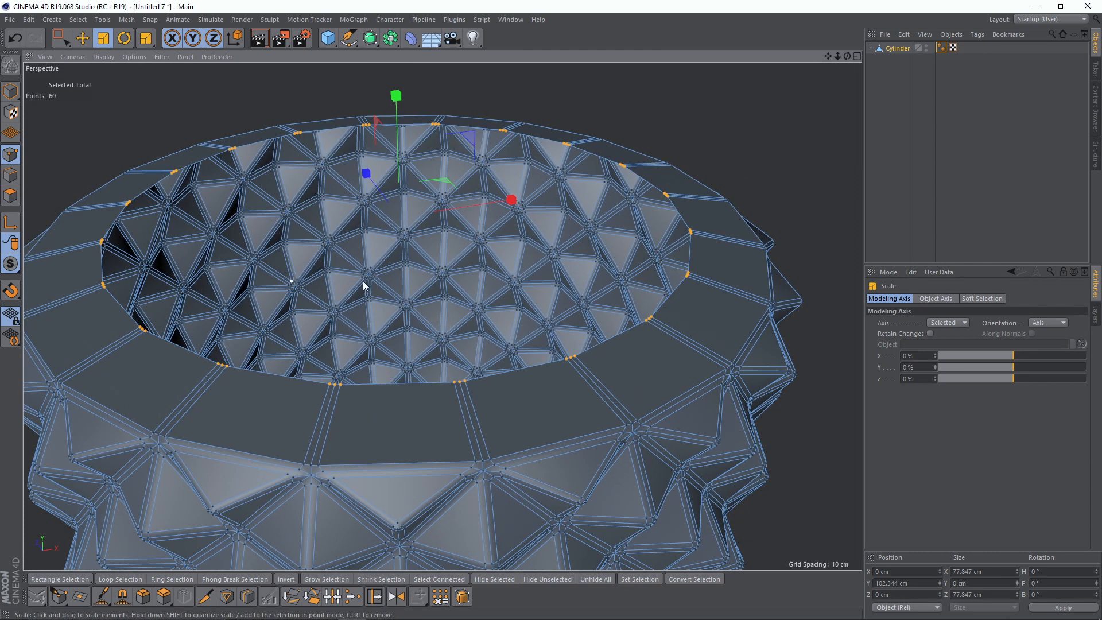
right_click(364, 285)
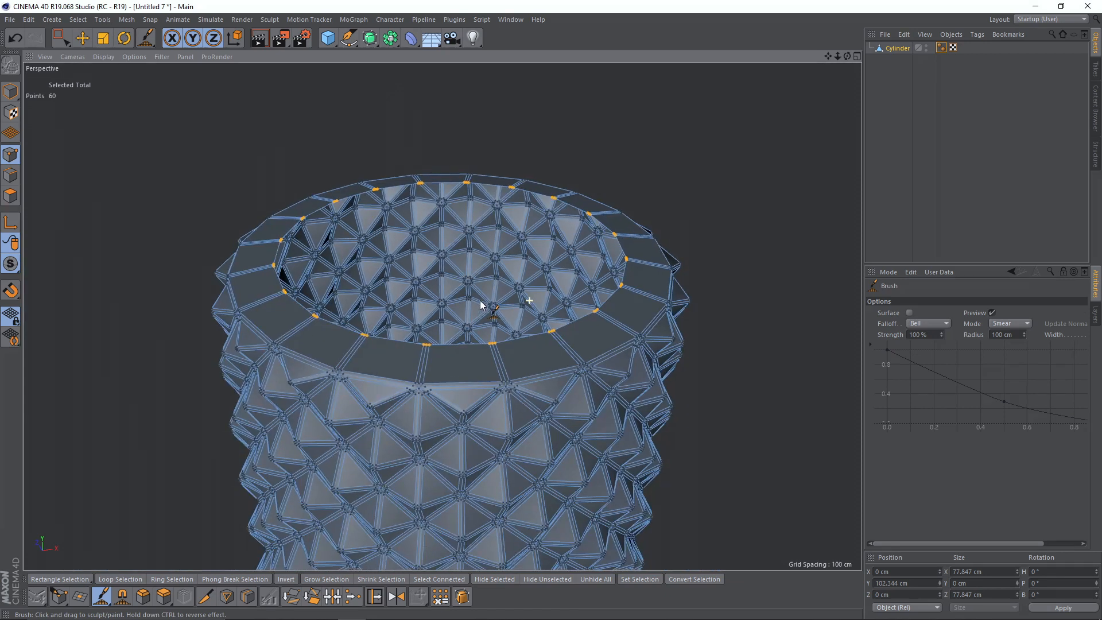
Step: Set the Brush tool to Smooth mode and paint the rim points even
left_click(1010, 323)
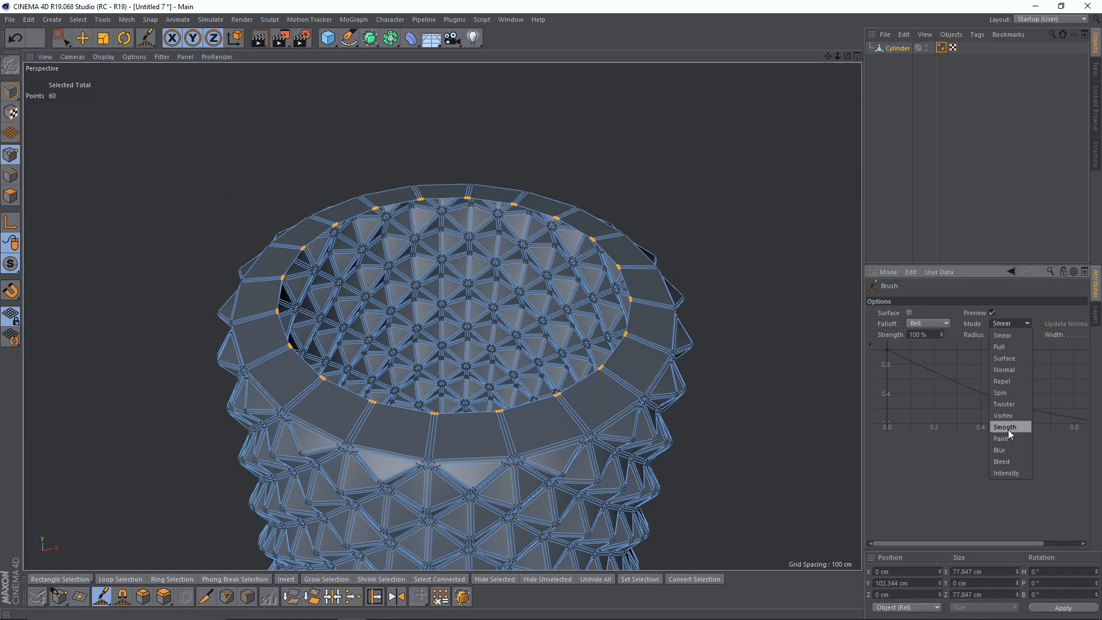
left_click(1005, 426)
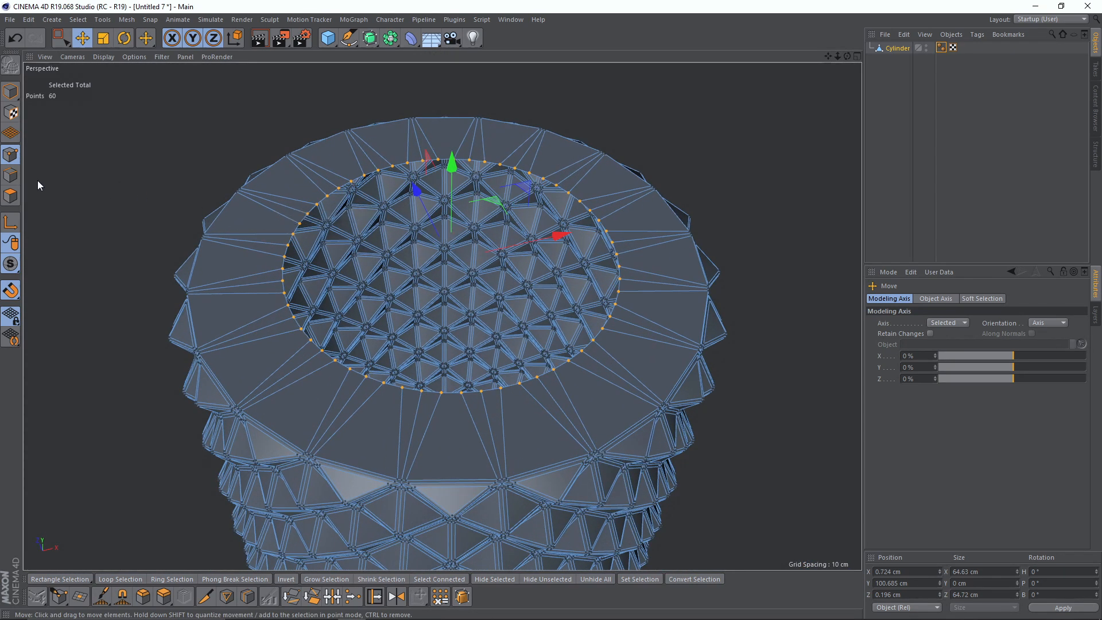
mouse_move(10, 174)
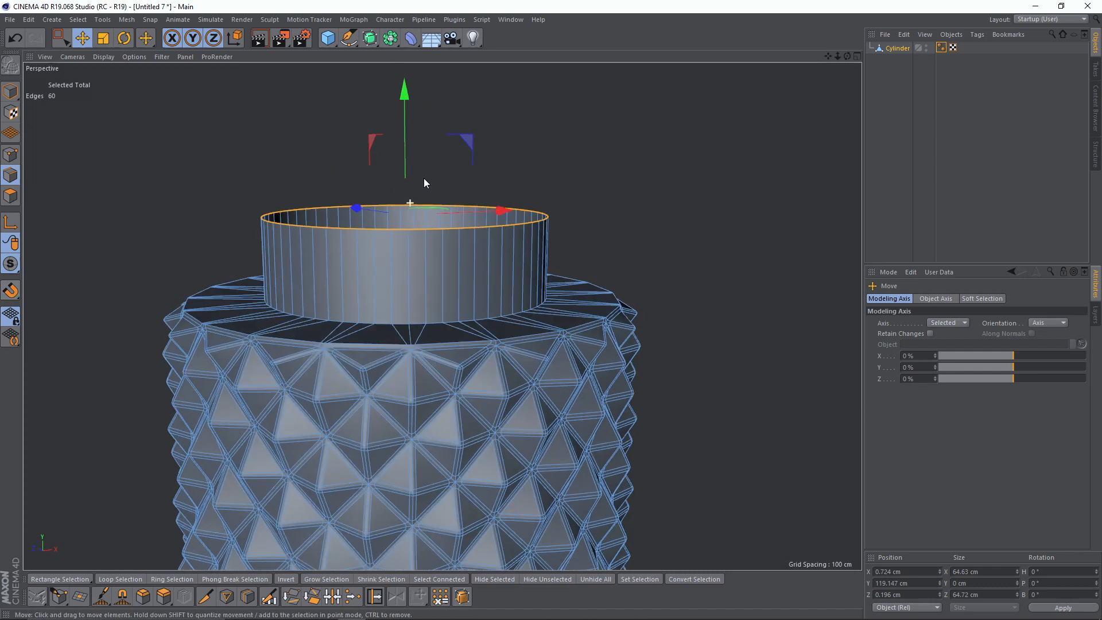
Step: Extrude the top ring up into a neck, scale it closed, and Optimize to weld points
left_click_drag(410, 203, 394, 70)
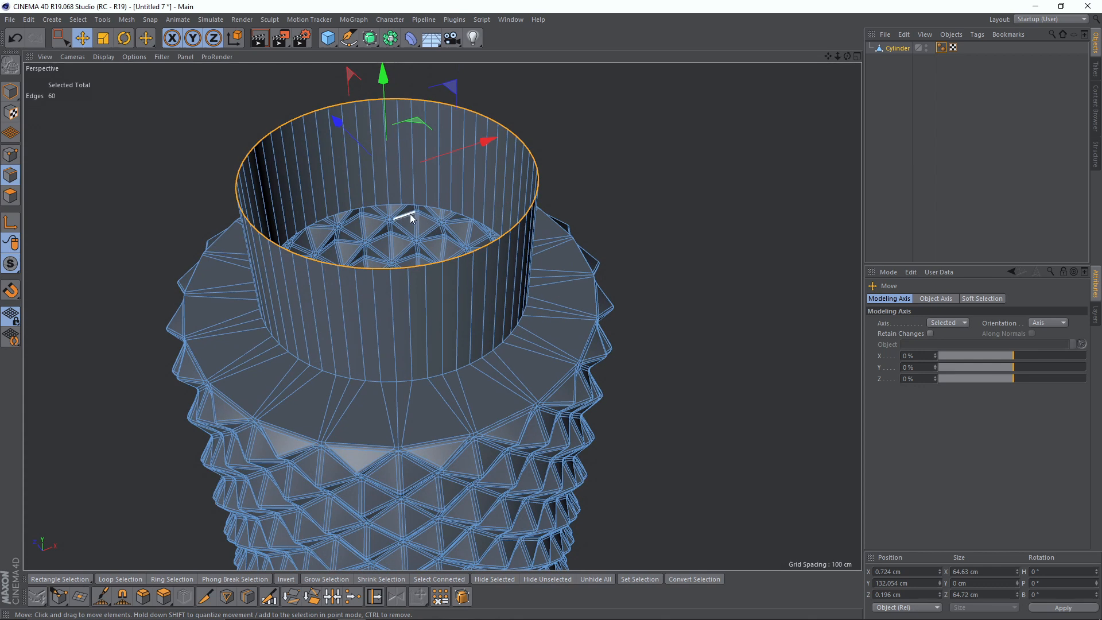
left_click(103, 37)
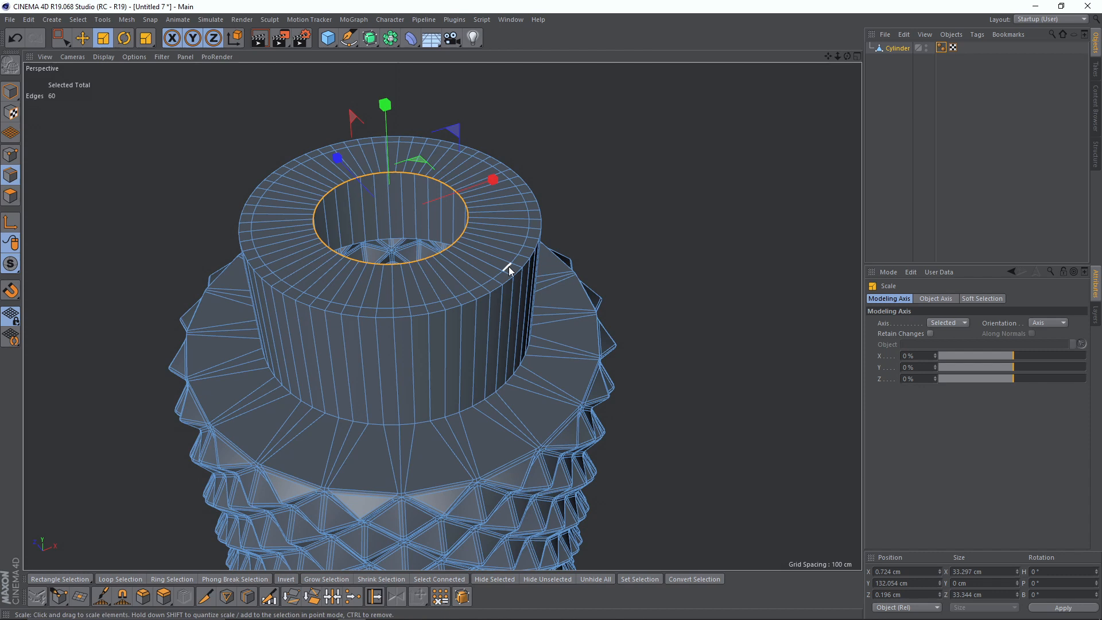
right_click(508, 267)
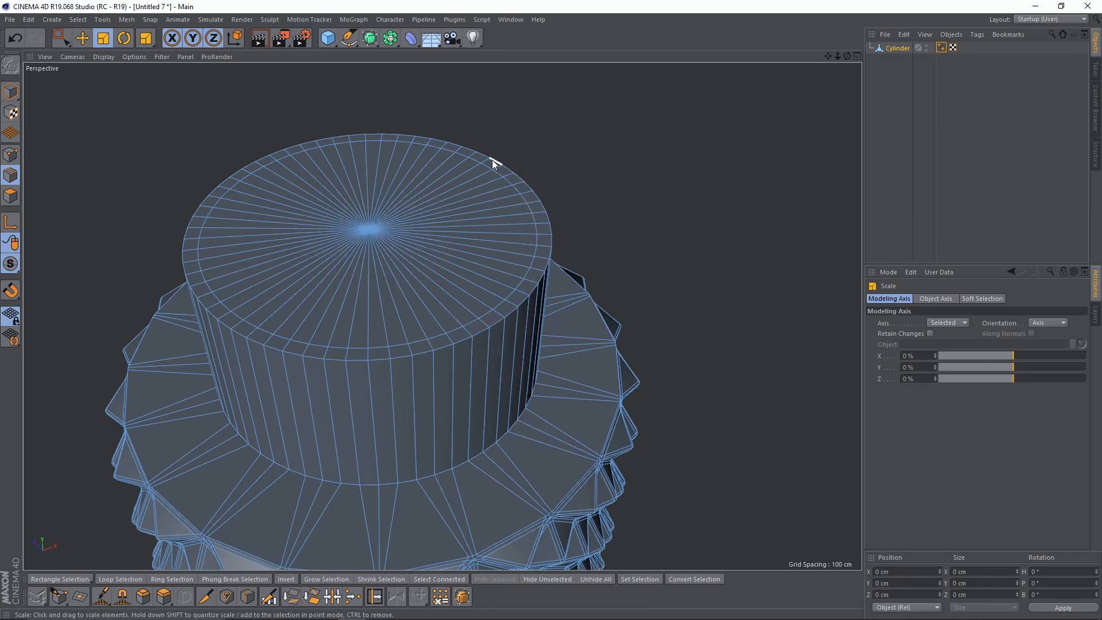
right_click(464, 221)
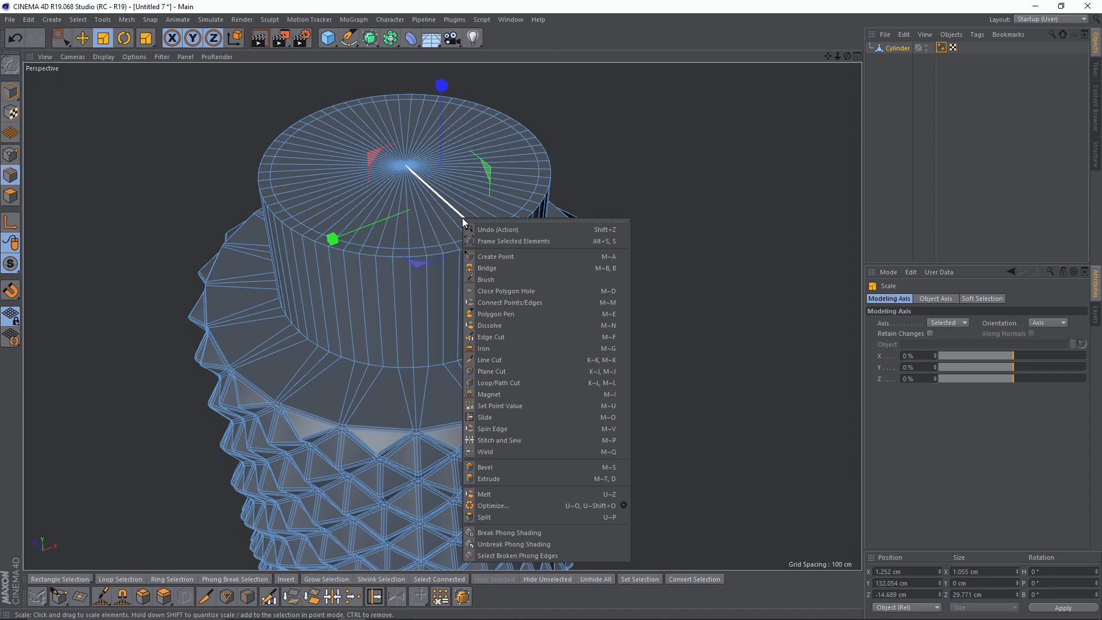
mouse_move(503, 349)
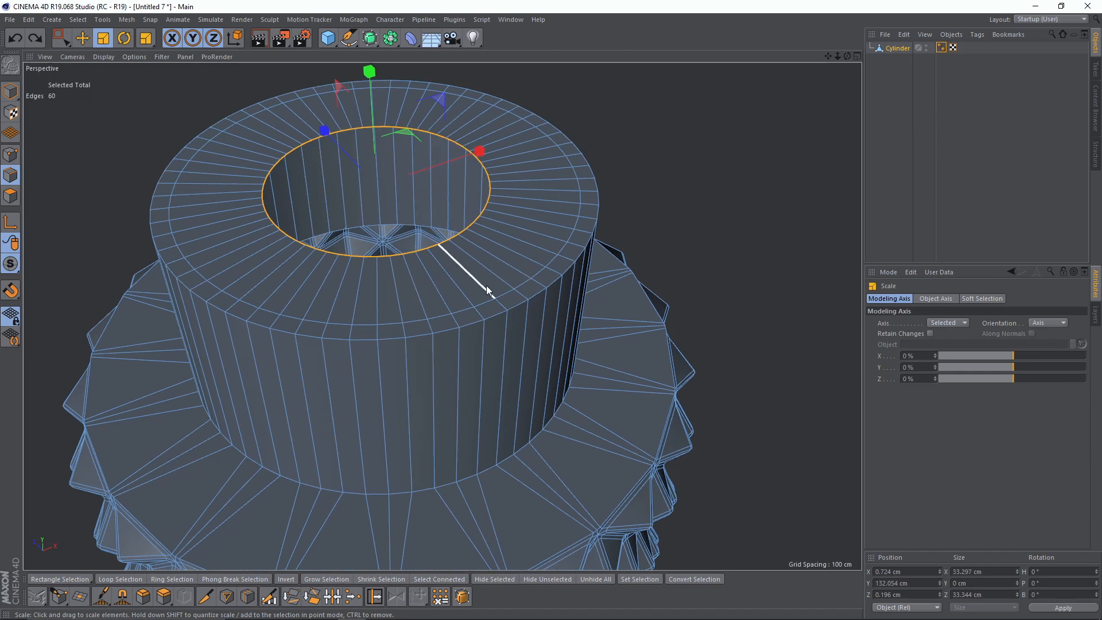
right_click(488, 291)
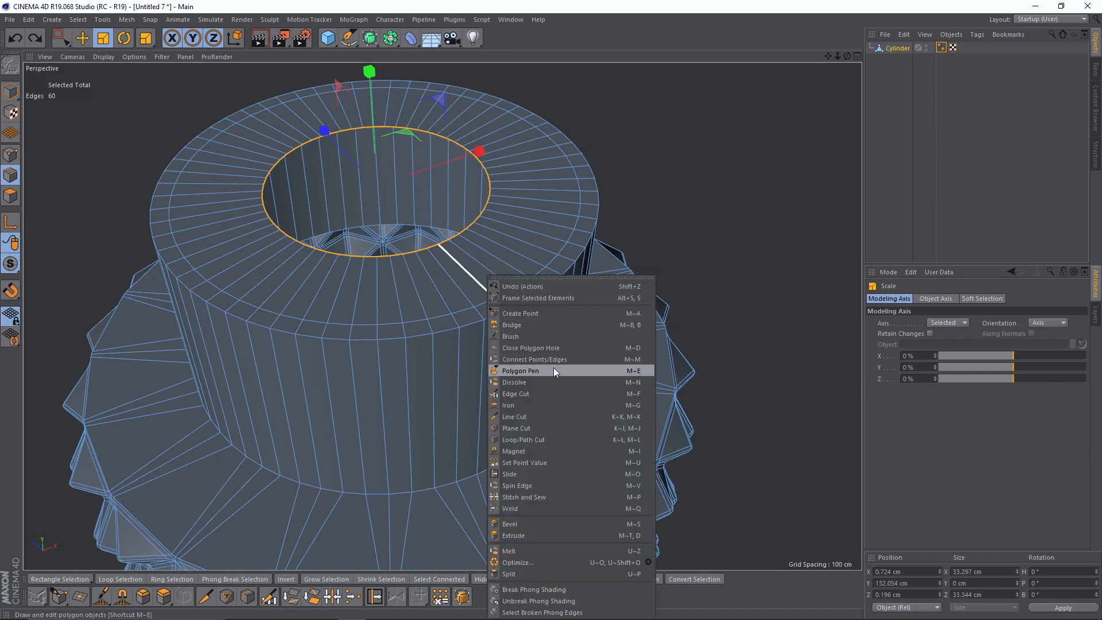
mouse_move(576, 562)
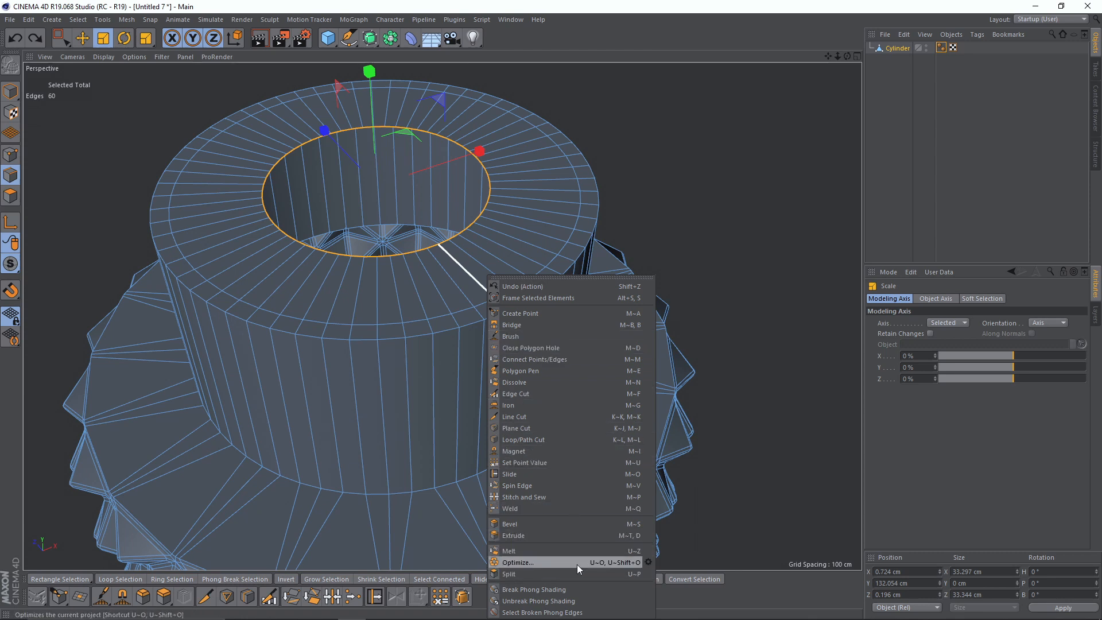
left_click(516, 561)
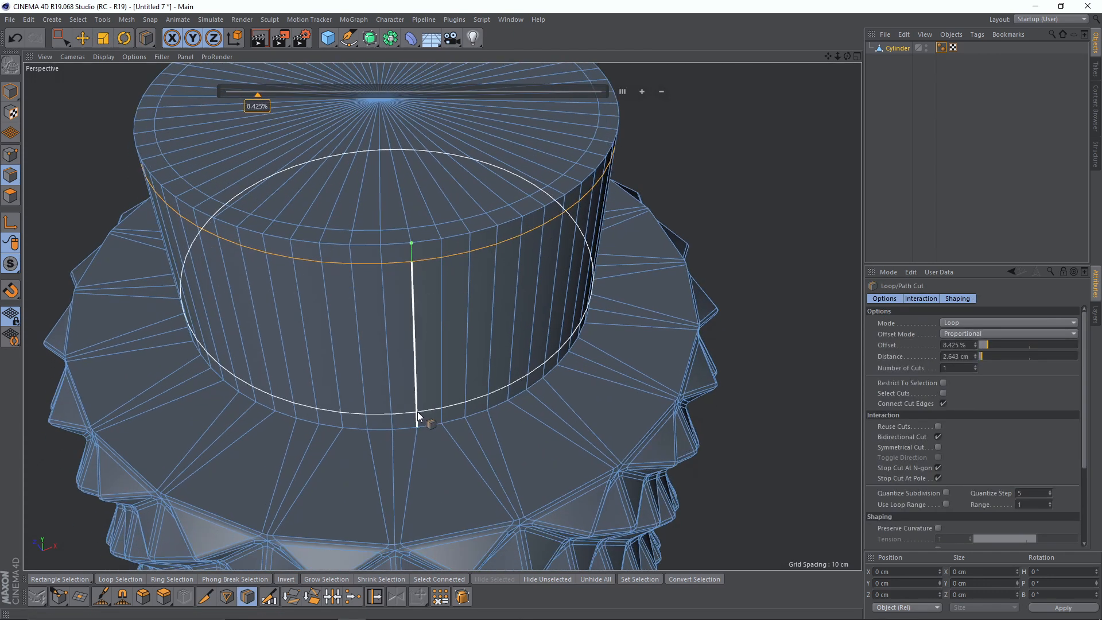
Step: Cut a holding edge loop across the neck with Loop/Path Cut
left_click_drag(258, 95, 548, 95)
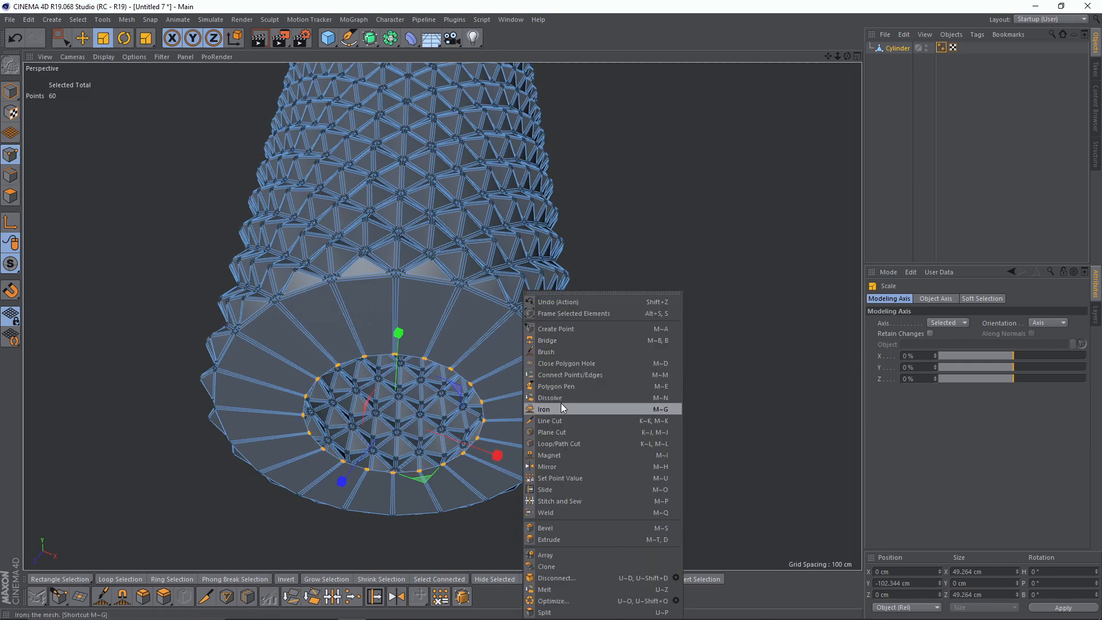
Step: Smooth the bottom opening's points and scale the ring outward
left_click(545, 352)
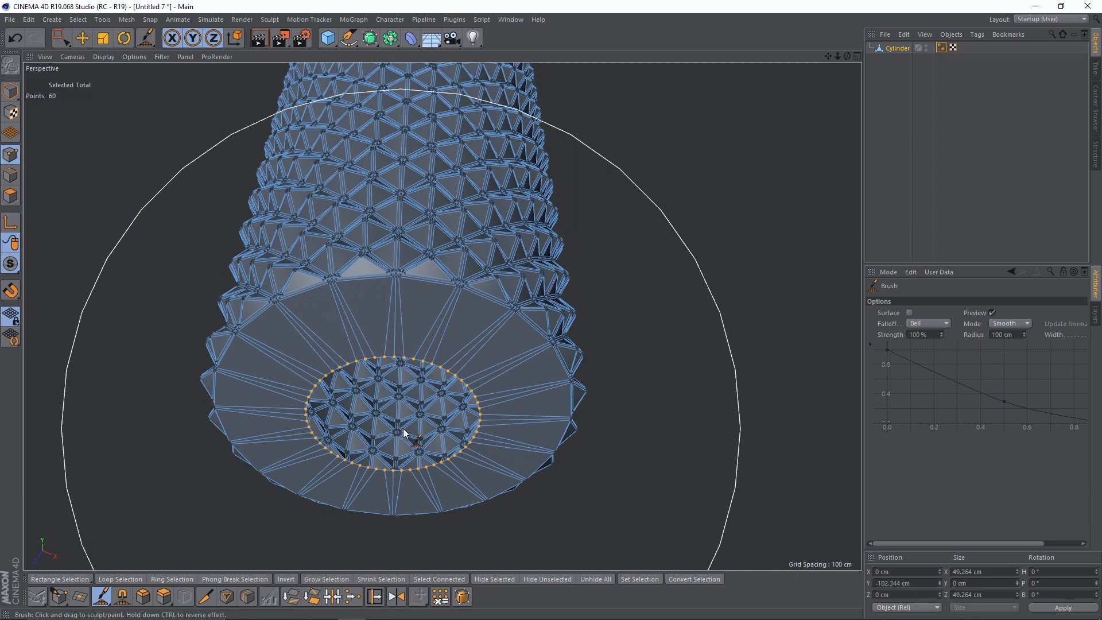
left_click(102, 38)
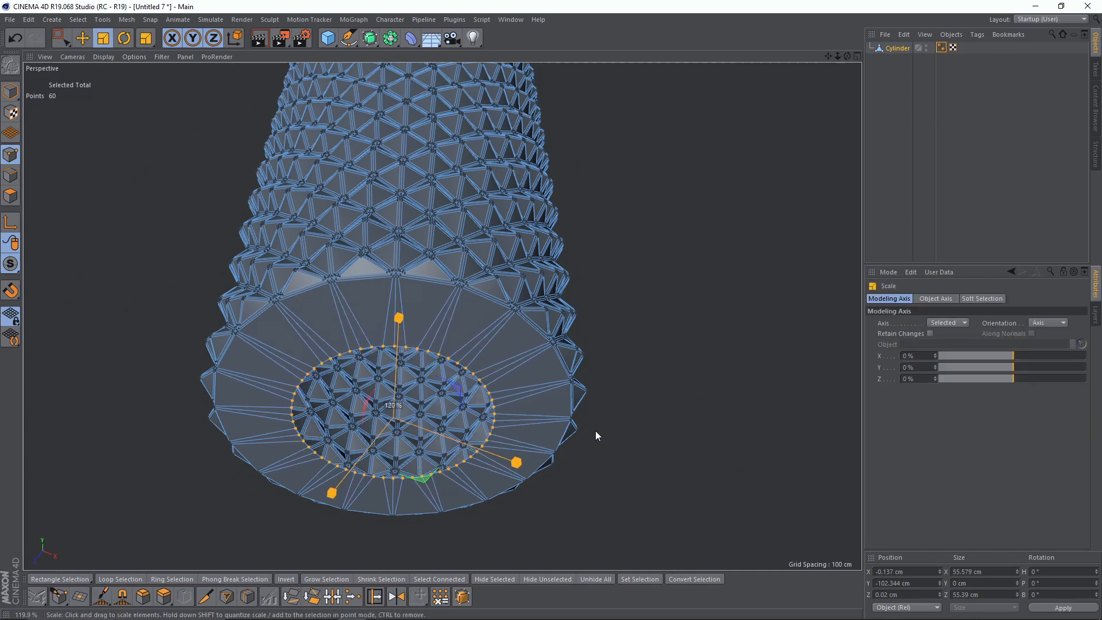
left_click_drag(513, 462, 498, 454)
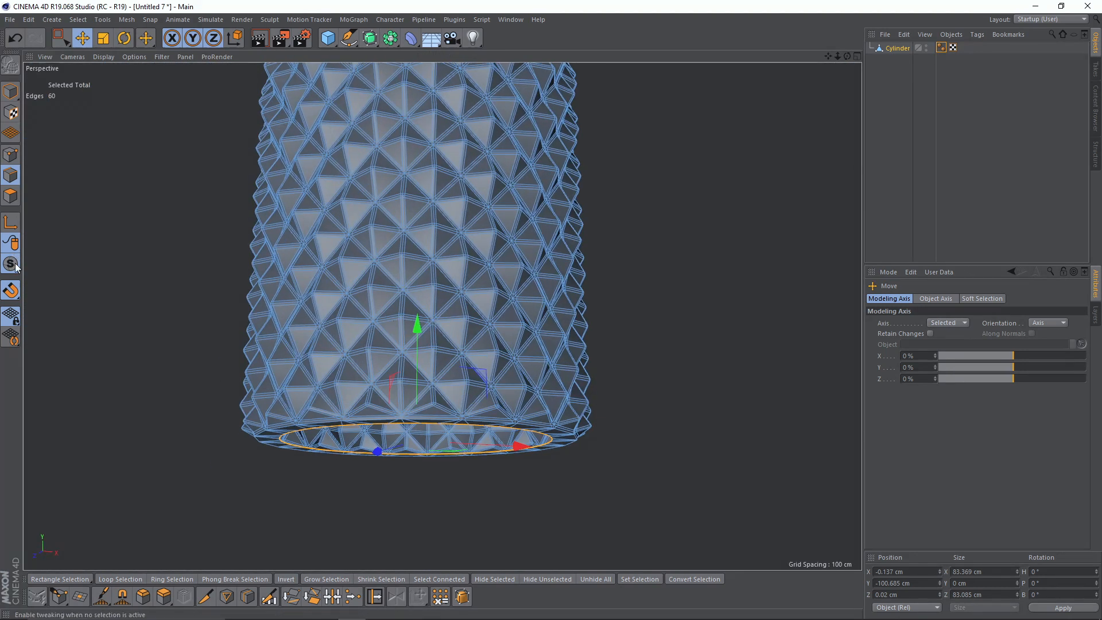
Step: Extrude the bottom rim down into a base and add a holding loop near its top
left_click_drag(416, 324, 416, 338)
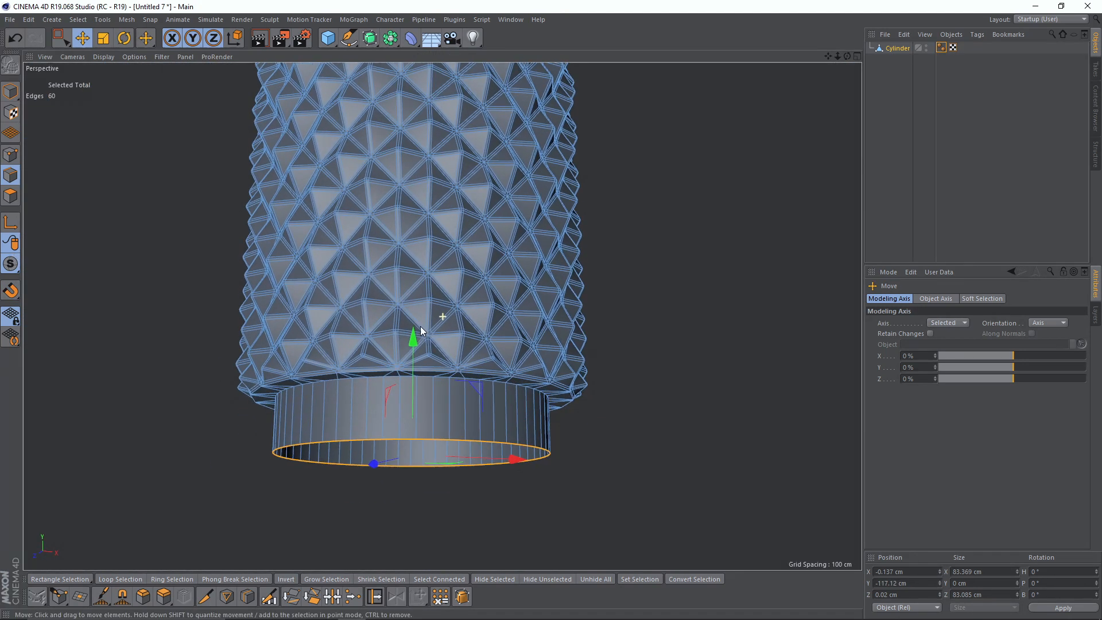
left_click(102, 38)
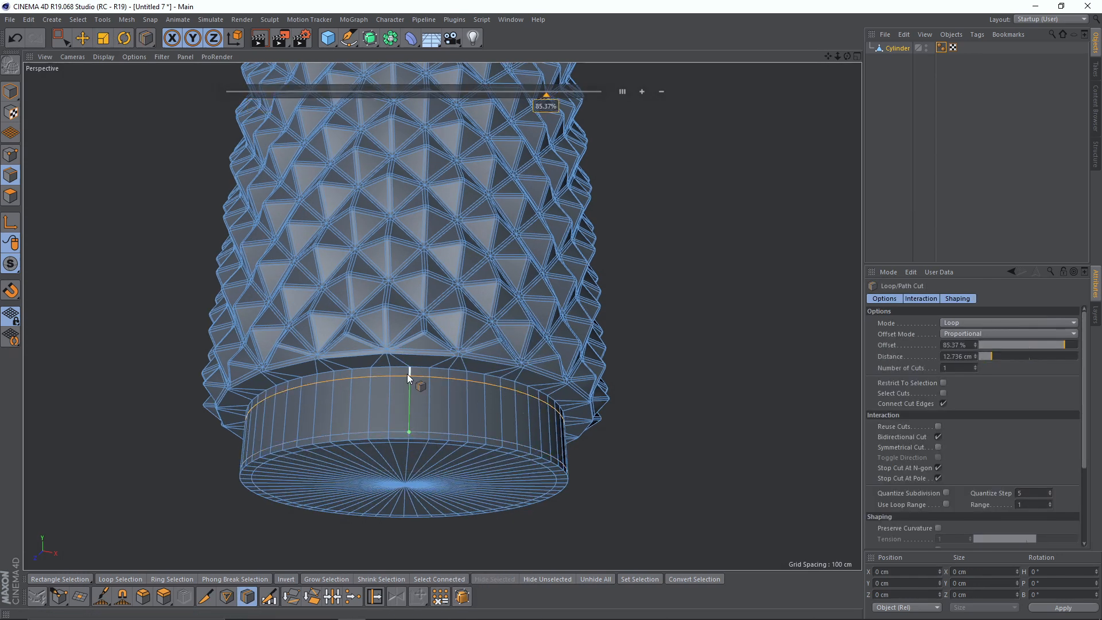
left_click_drag(547, 94, 351, 94)
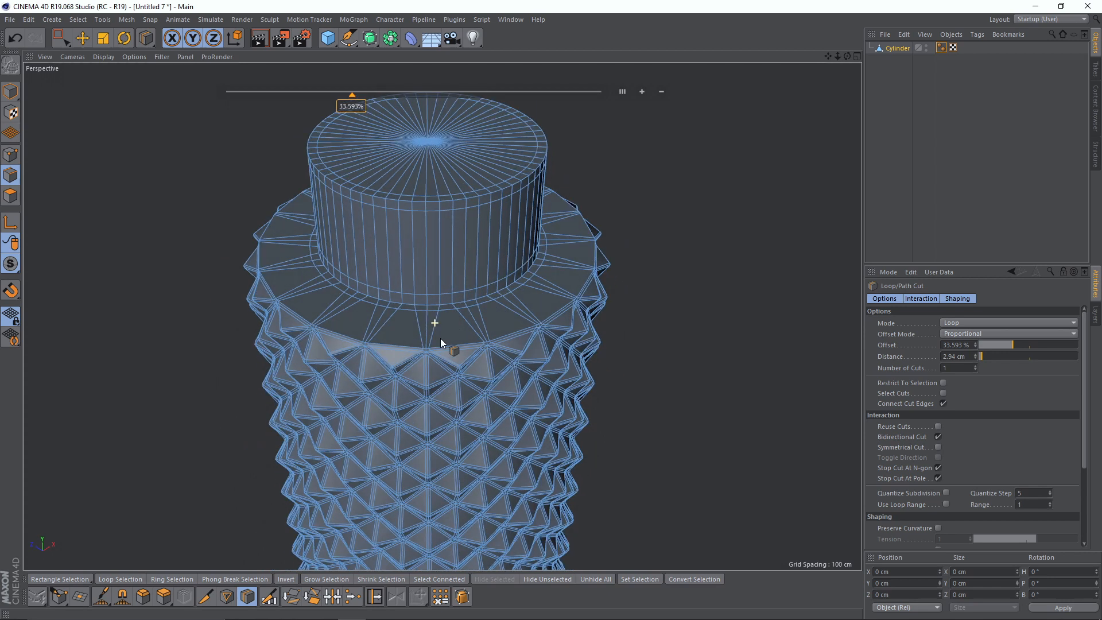
Step: Put the studded cylinder under a Subdivision Surface and orbit to inspect the smoothed vase
left_click(369, 38)
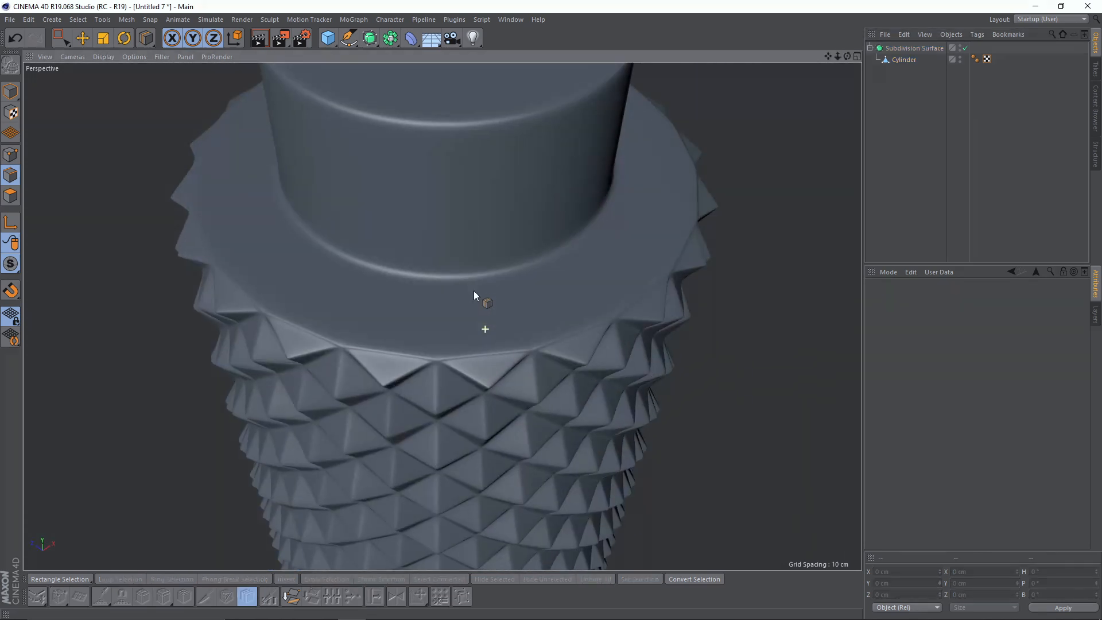
left_click(904, 59)
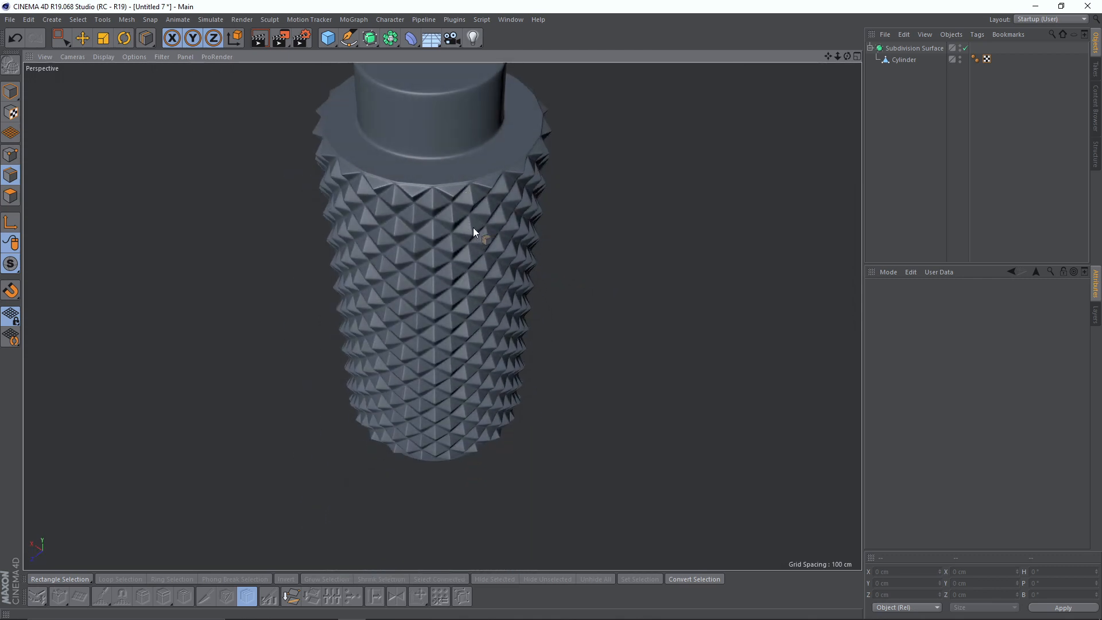
left_click_drag(475, 232, 530, 238)
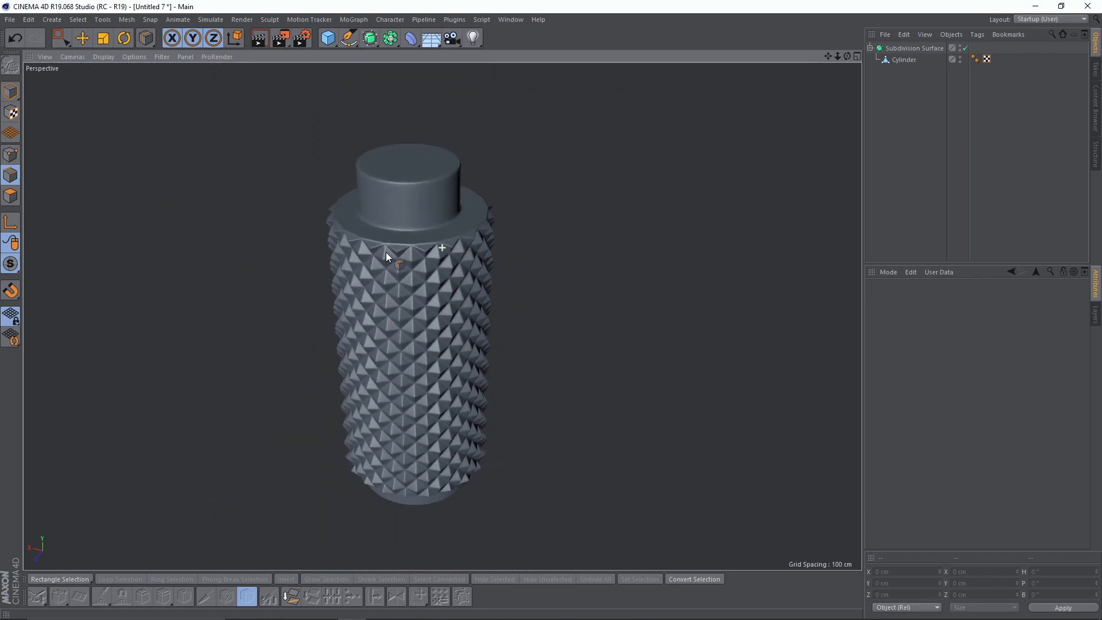
left_click_drag(385, 256, 429, 176)
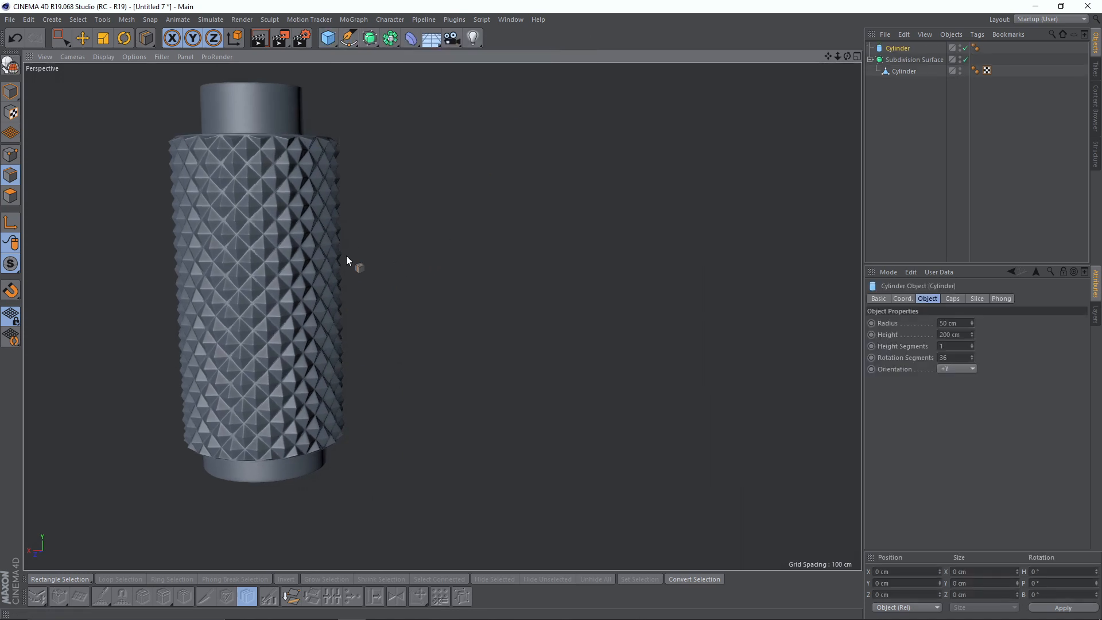
Step: Add a second cylinder beside the vase and disable its end caps
left_click(82, 38)
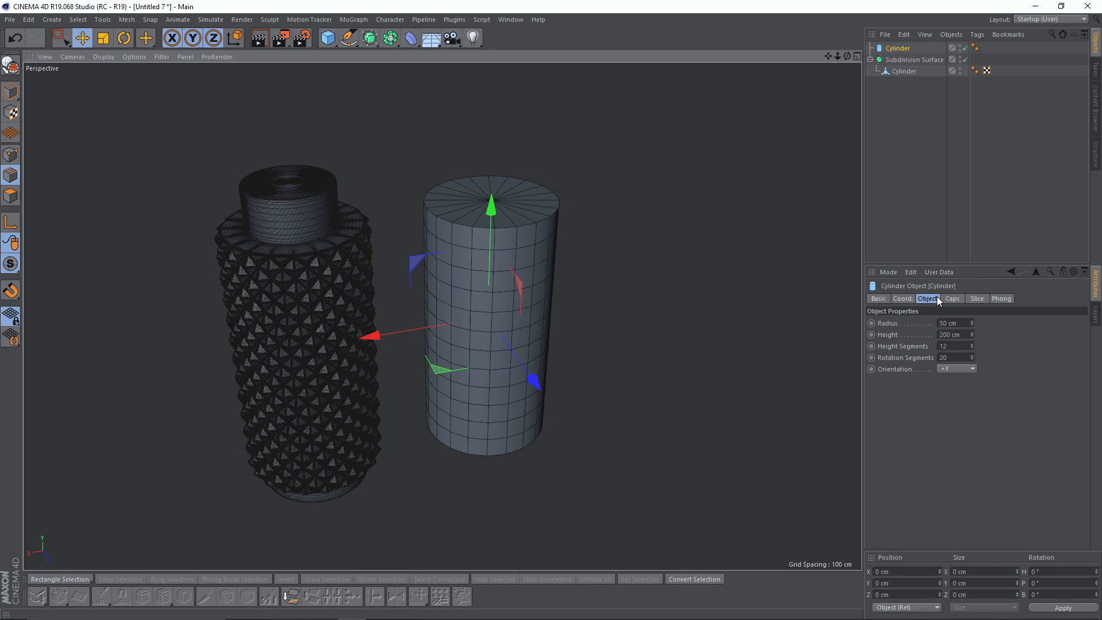
left_click(952, 298)
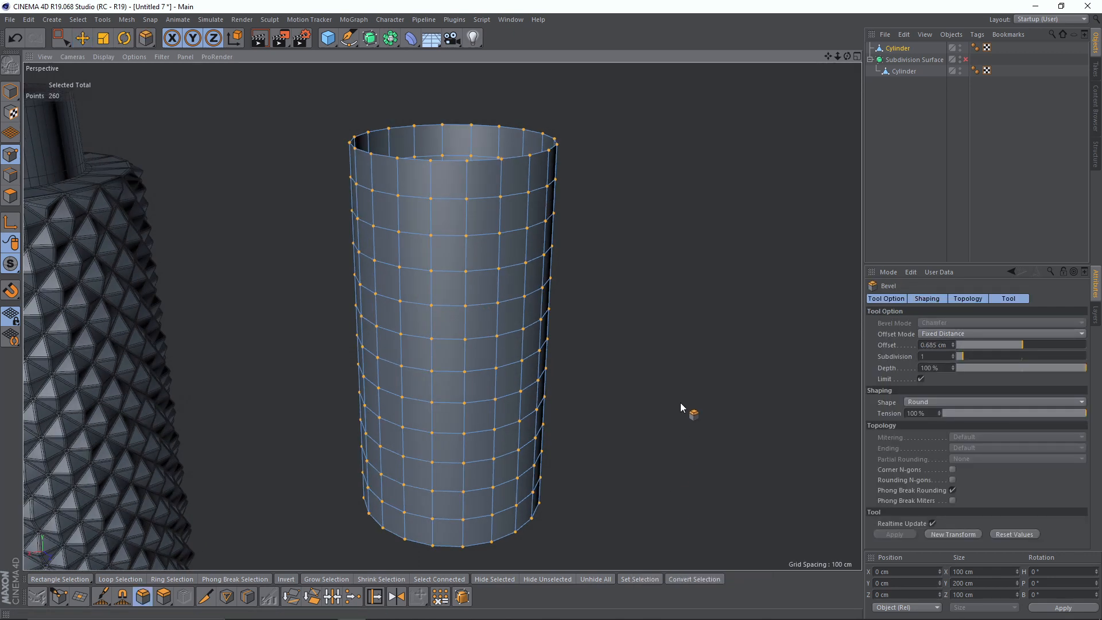
Step: Bevel all points into a diamond grid, then inner-extrude and normal-scale the diamond faces
left_click(935, 356)
type("0")
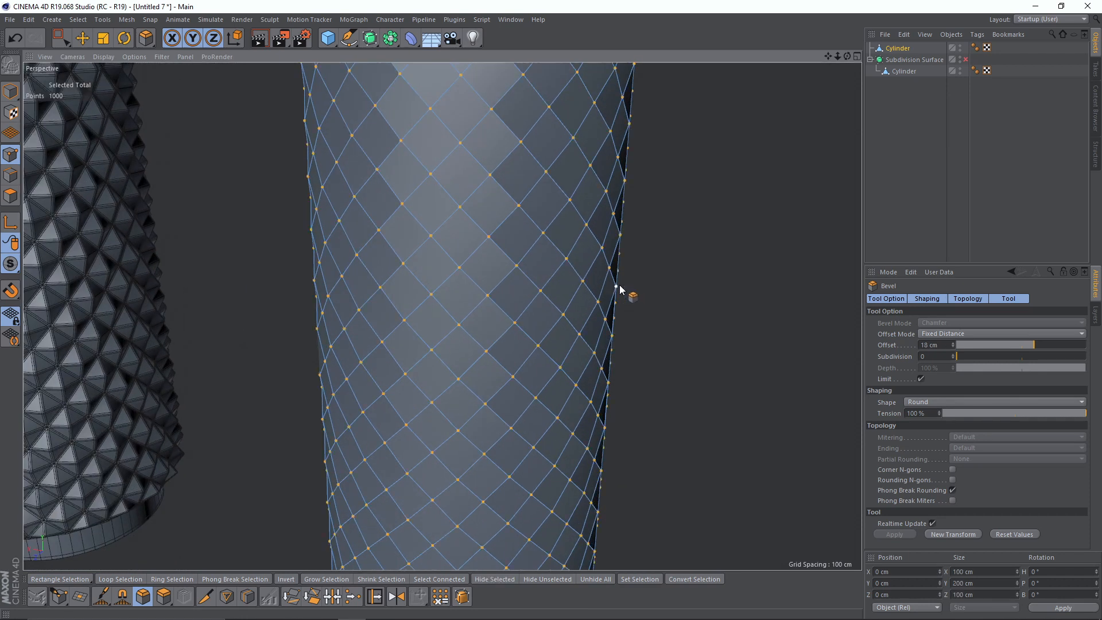
mouse_move(648, 304)
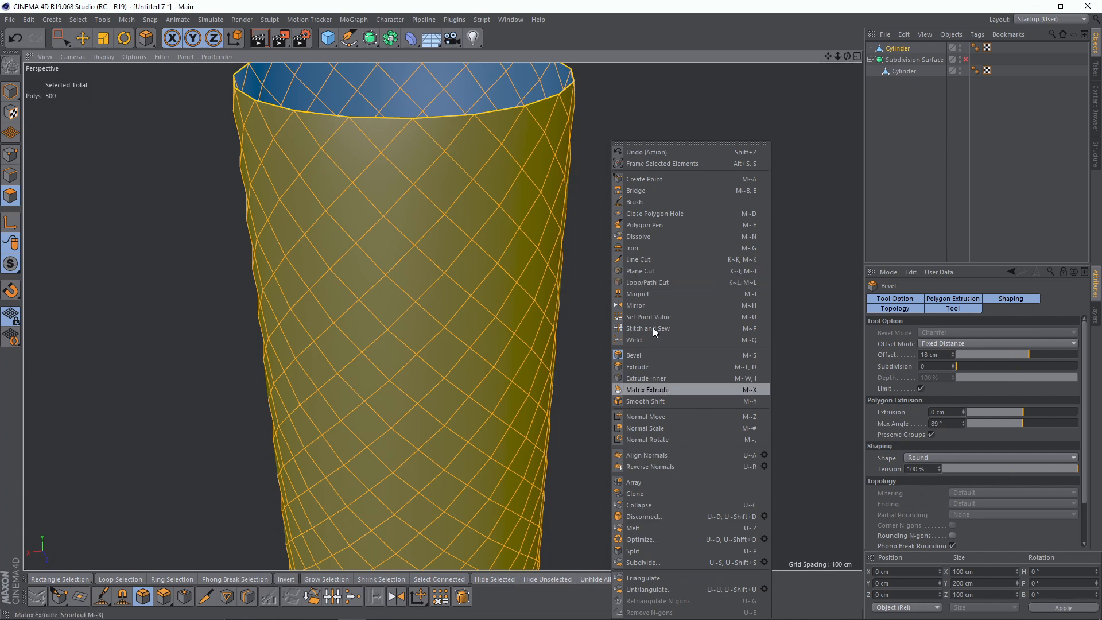
left_click(645, 378)
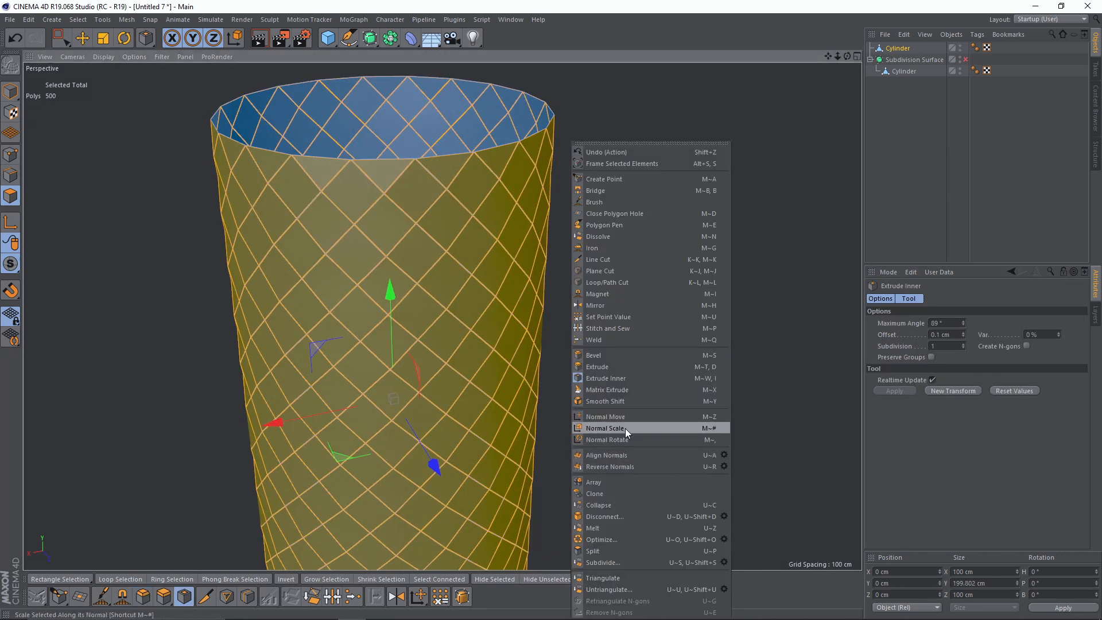
left_click(605, 429)
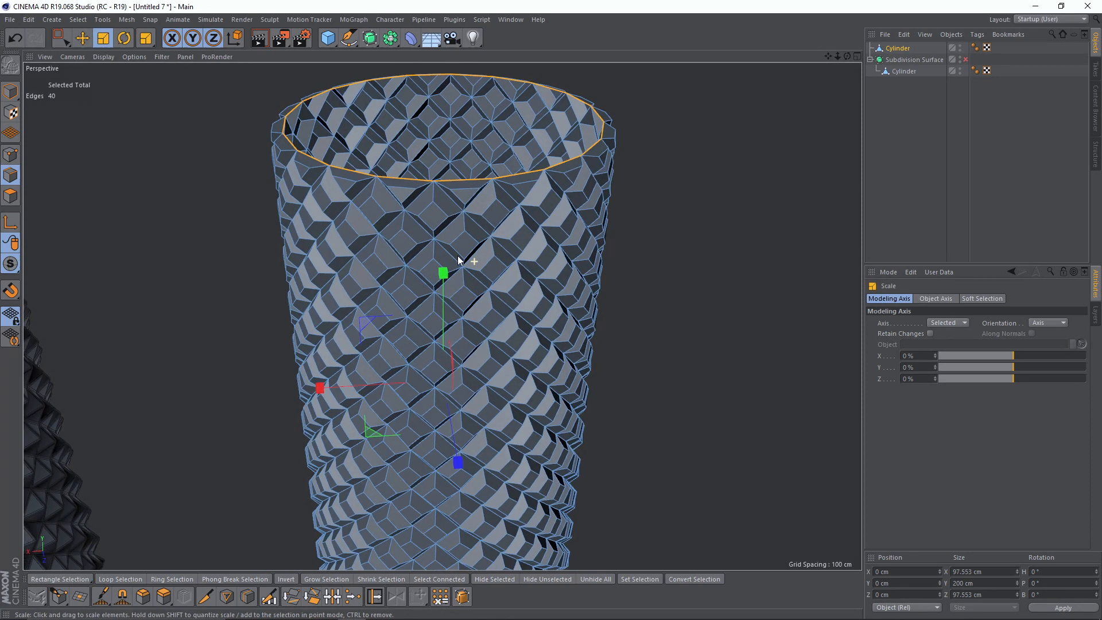
Step: Resize the top rim loop, invert the selection, and bevel every other edge
left_click_drag(443, 273, 453, 264)
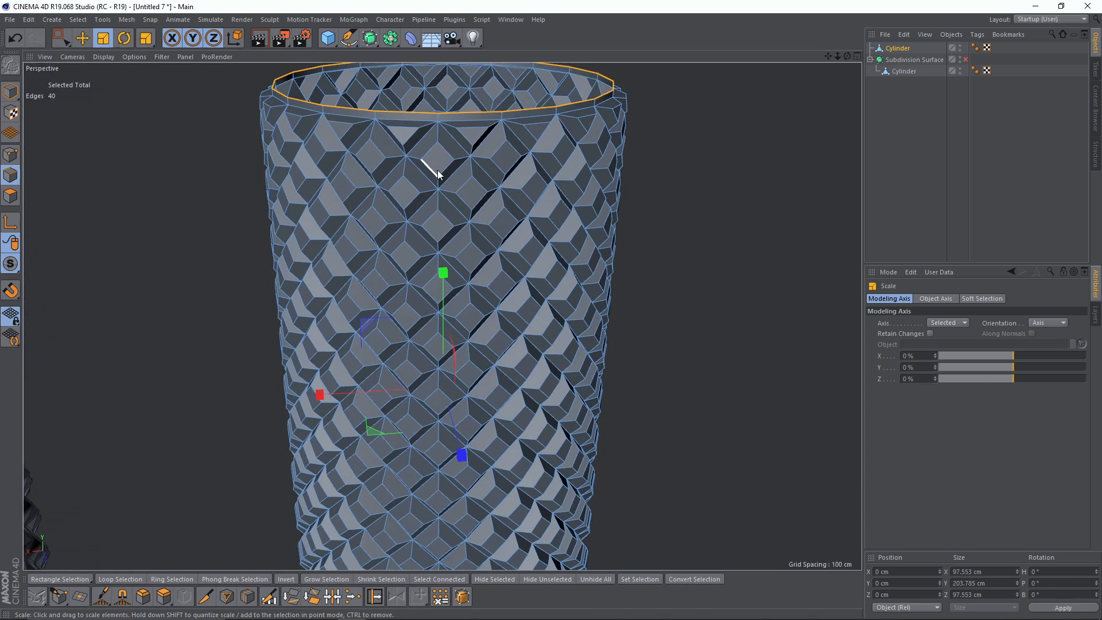
mouse_move(285, 584)
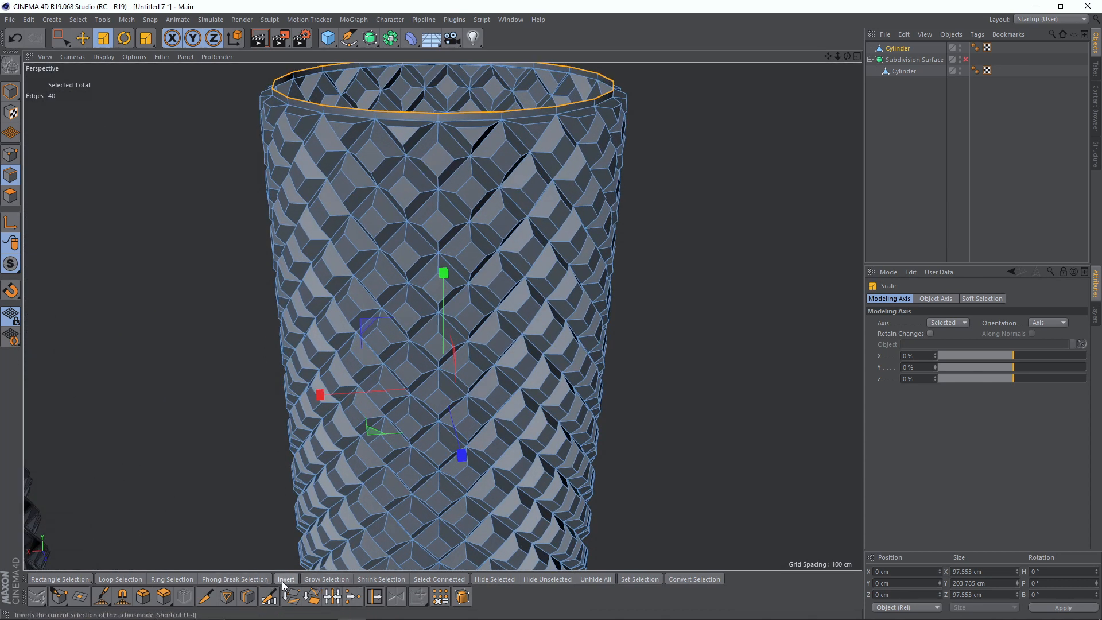
left_click(286, 579)
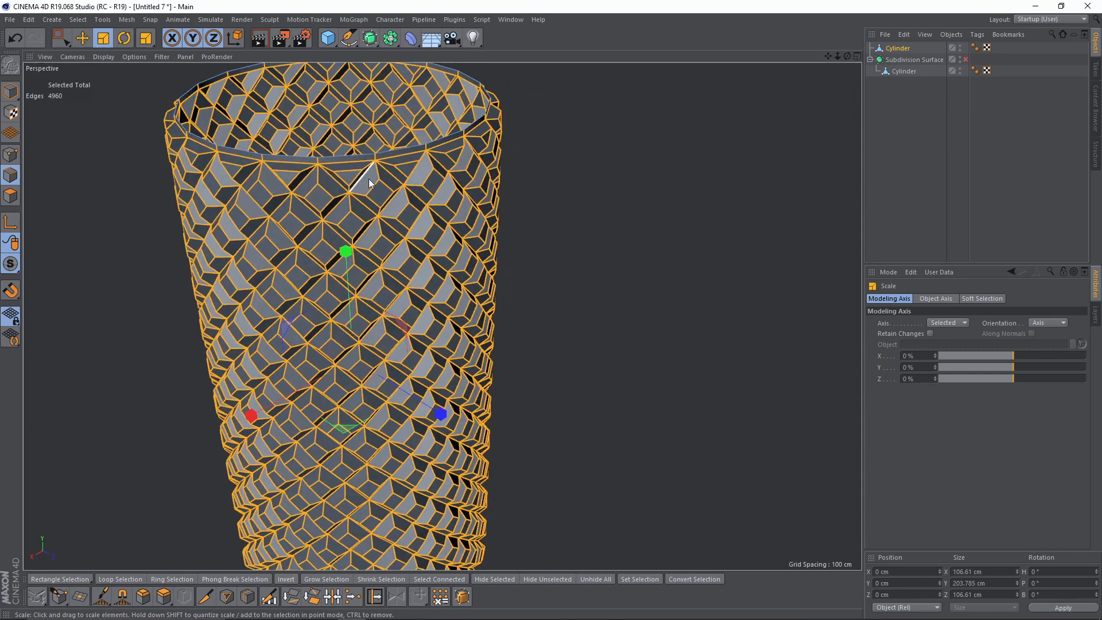
right_click(369, 182)
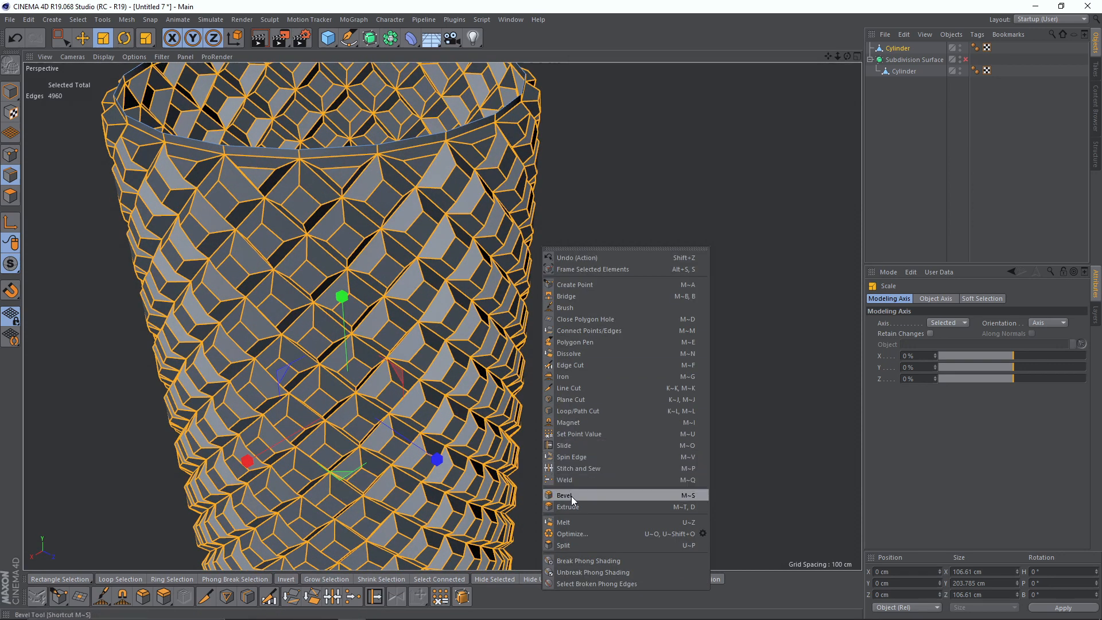
left_click(564, 495)
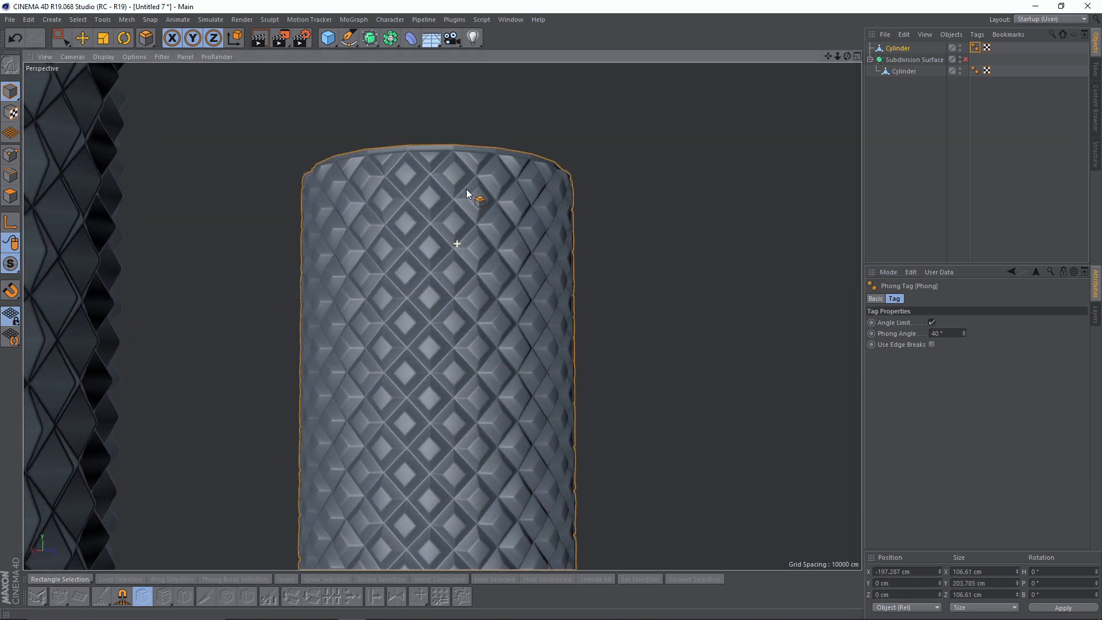
Step: Zoom and orbit for a closer look at the diamond relief
scroll("down", 3)
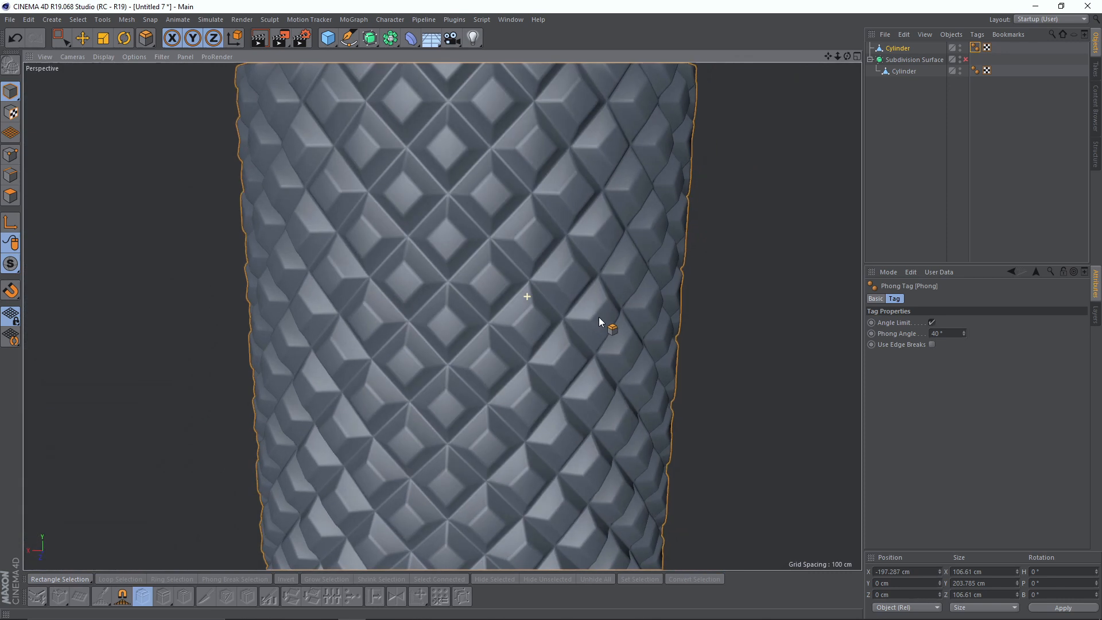
left_click_drag(527, 295, 507, 211)
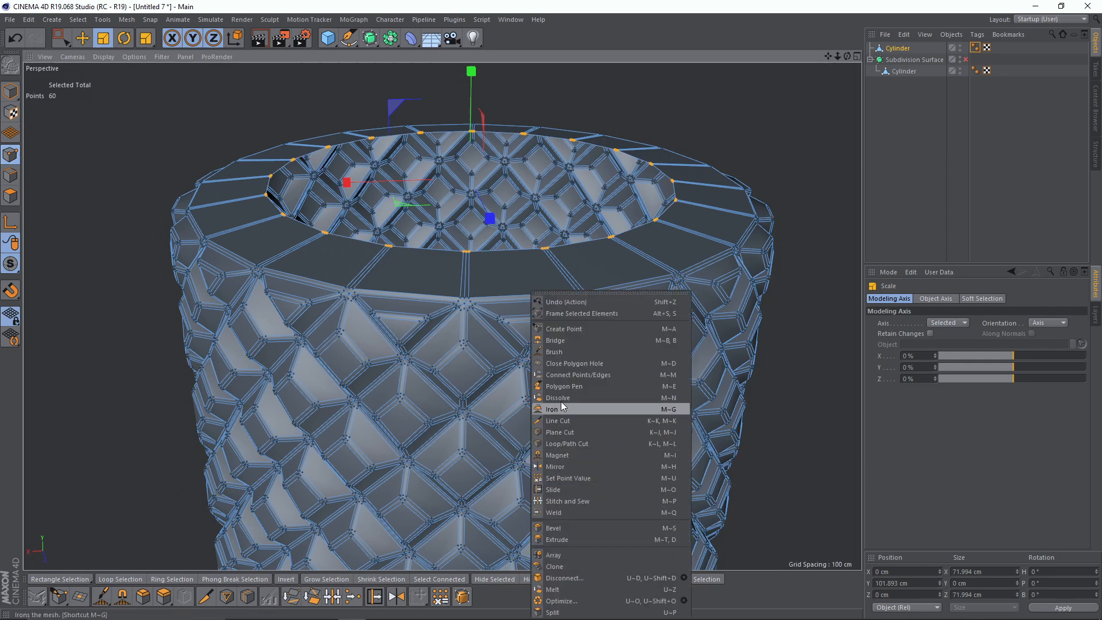
Step: Connect and slightly raise the rim points, then shrink the top edge ring inward twice
left_click(555, 341)
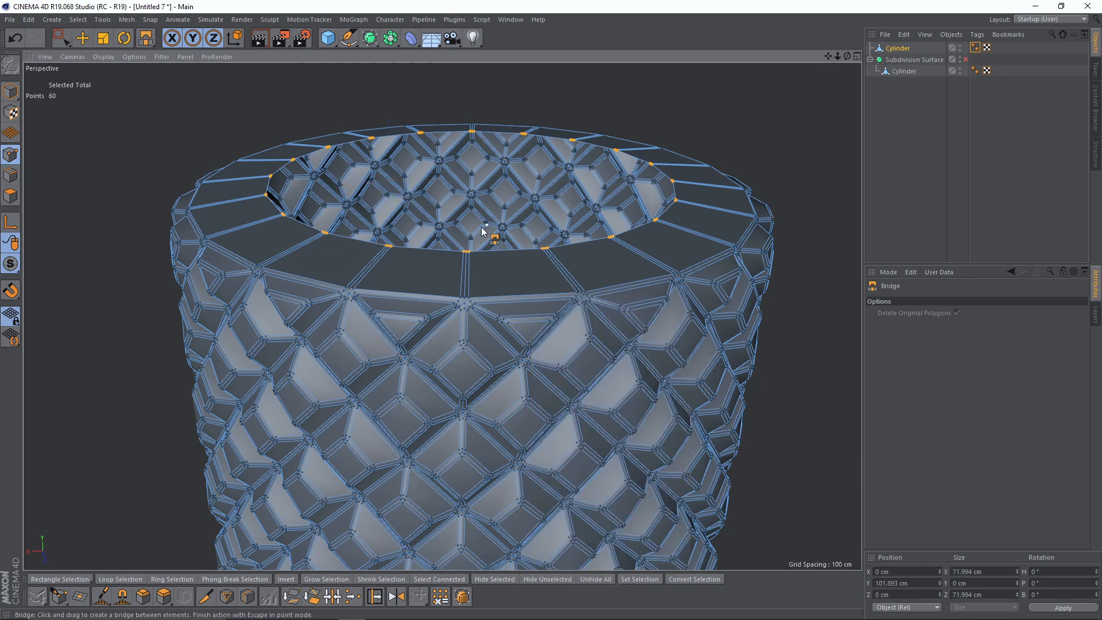
right_click(492, 235)
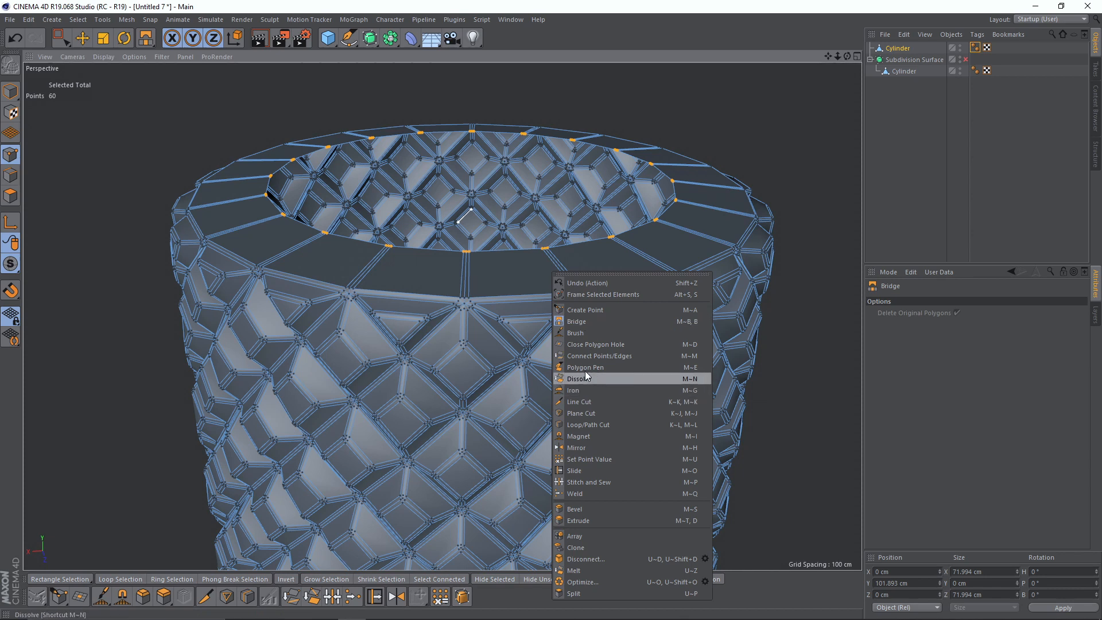
left_click(575, 333)
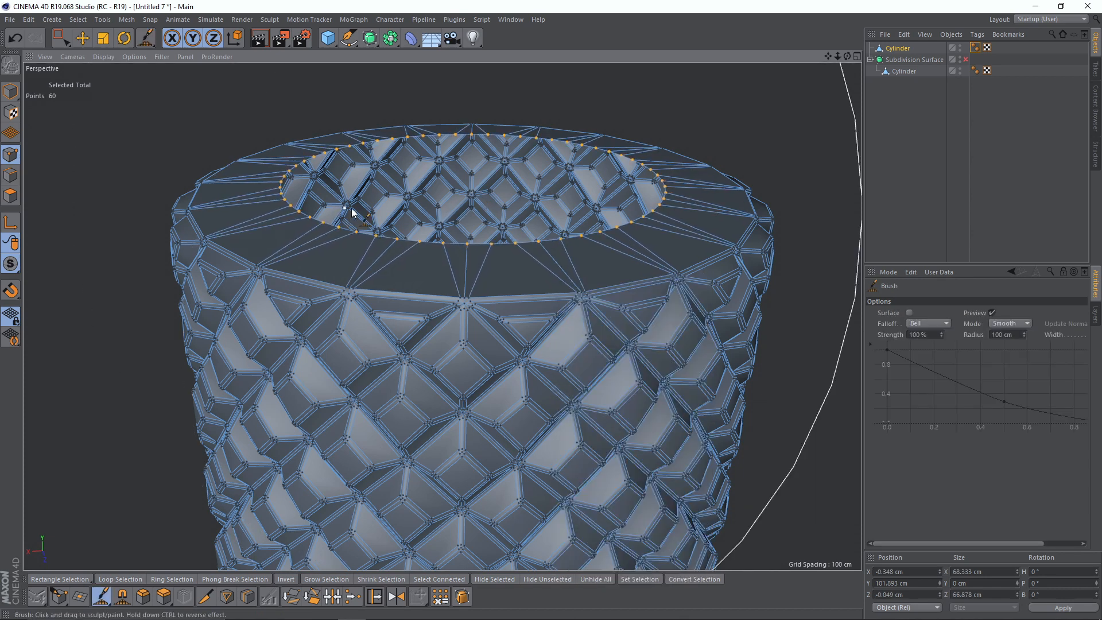
left_click(103, 38)
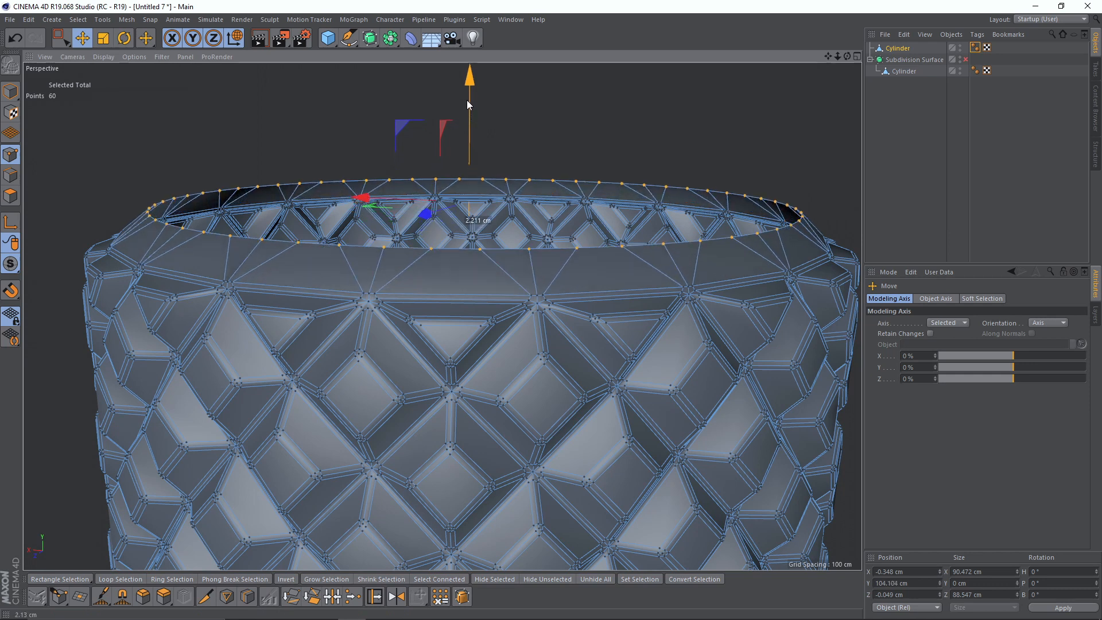
left_click(103, 38)
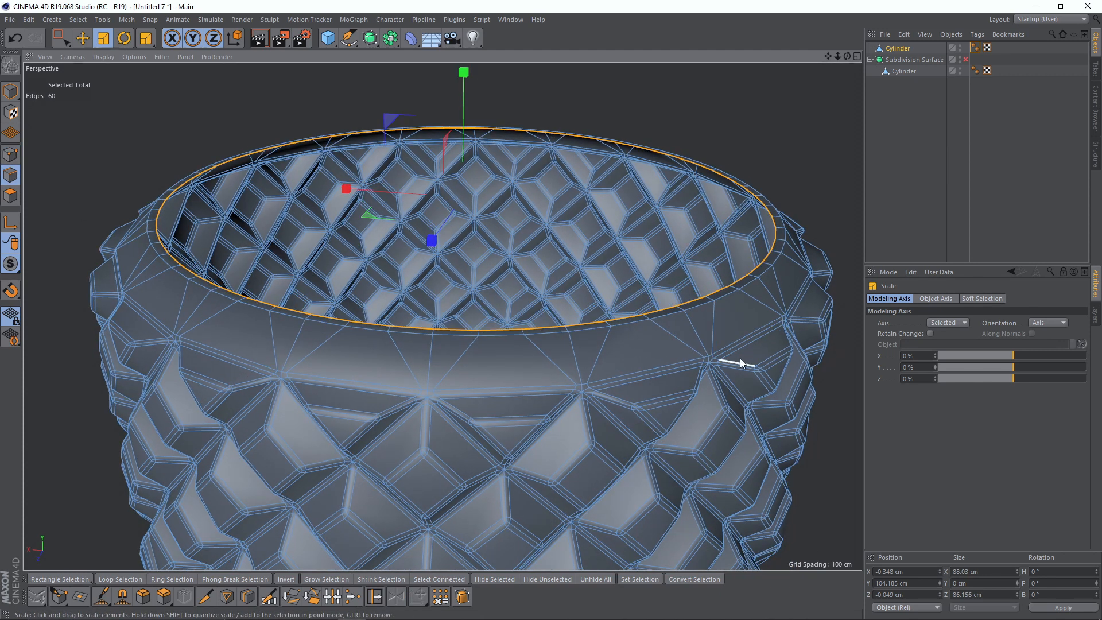
left_click_drag(738, 363, 548, 360)
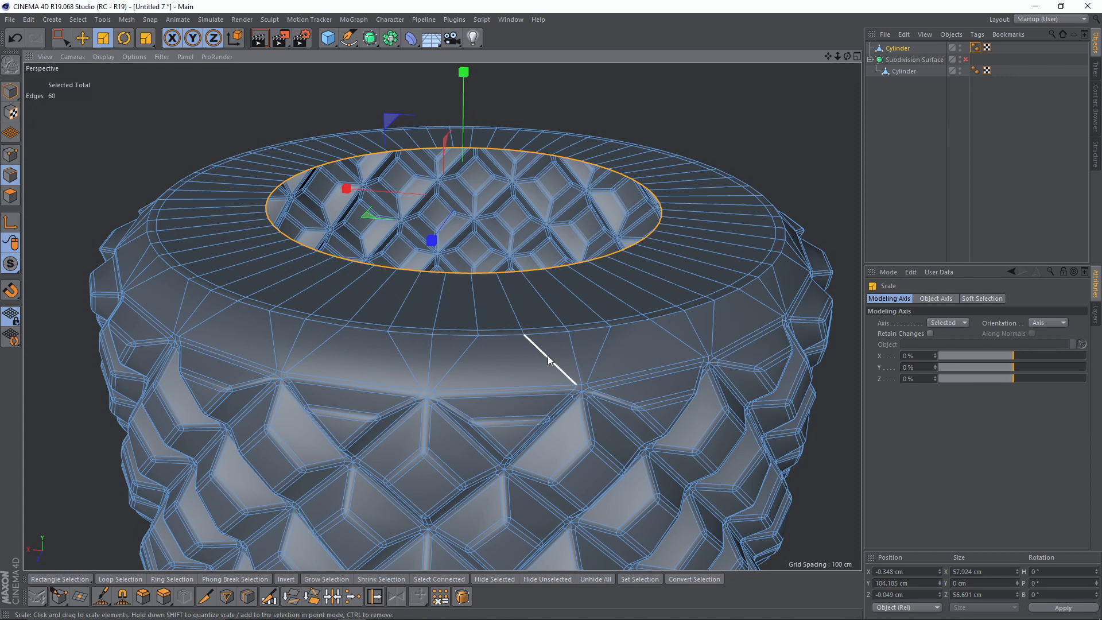
left_click_drag(549, 358, 269, 289)
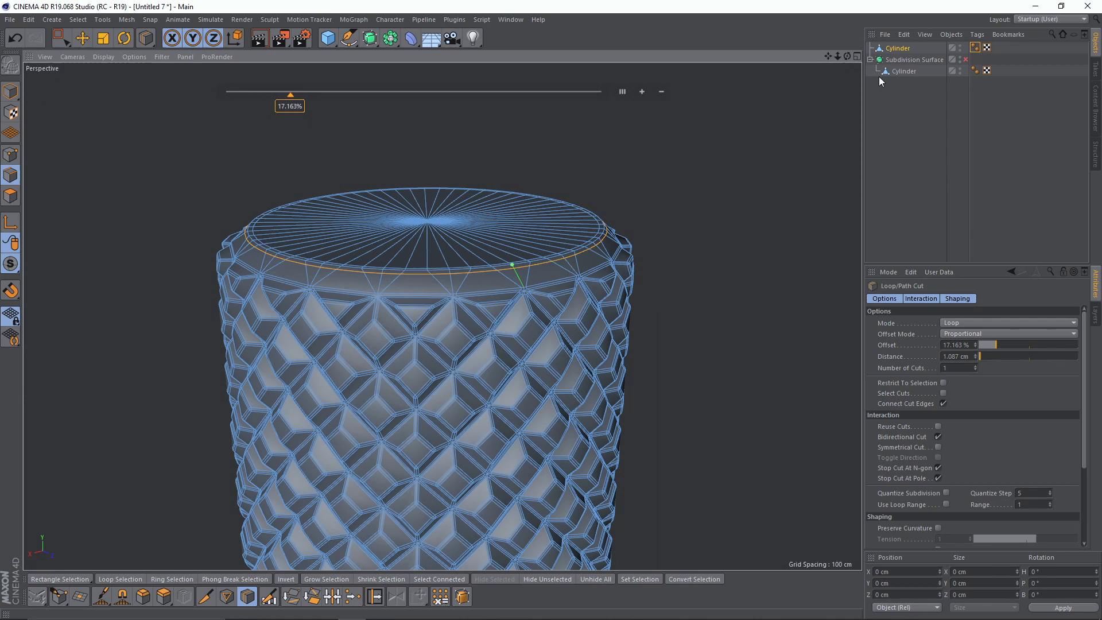
mouse_move(369, 38)
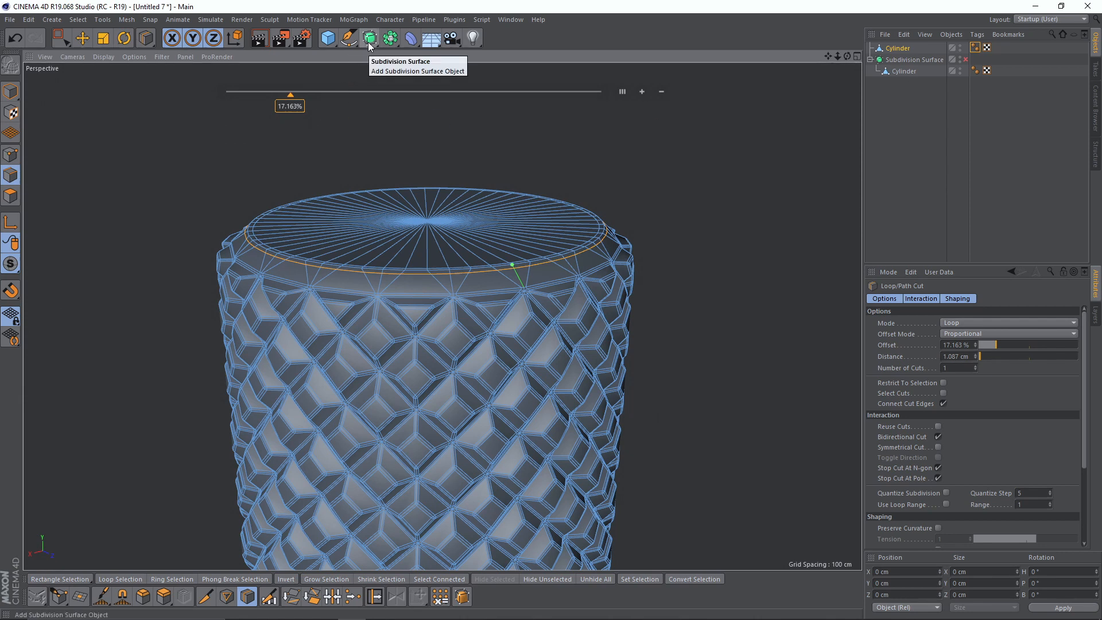
Step: Add a new Subdivision Surface (Subdivision Surface.1) to smooth the studded vase
left_click(369, 37)
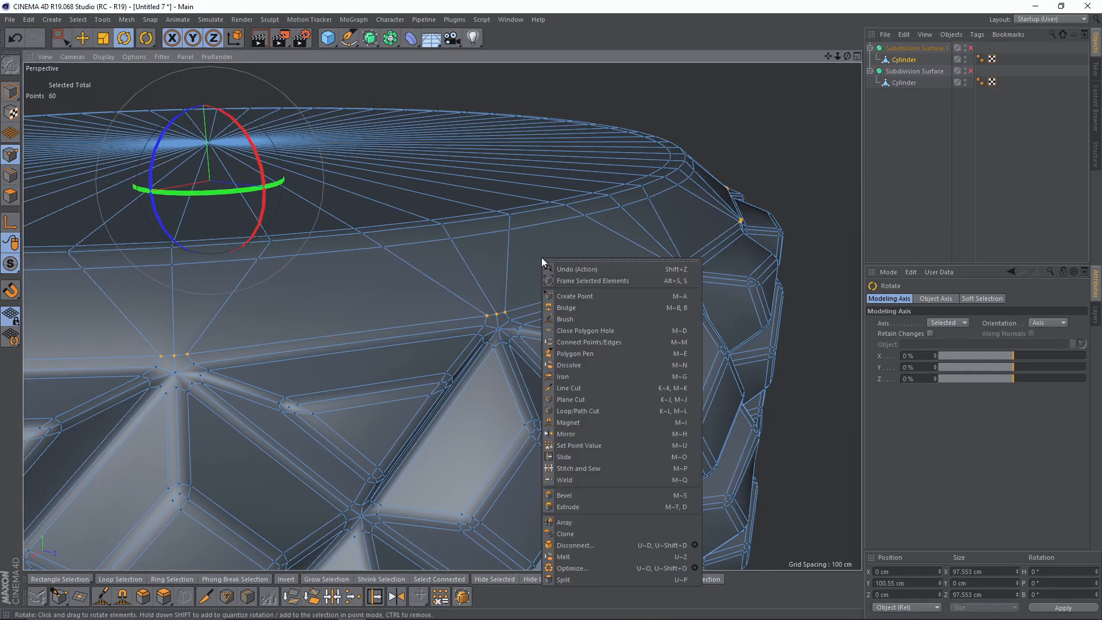
Step: Level the rim points at one height and lift them above the studs
left_click(565, 319)
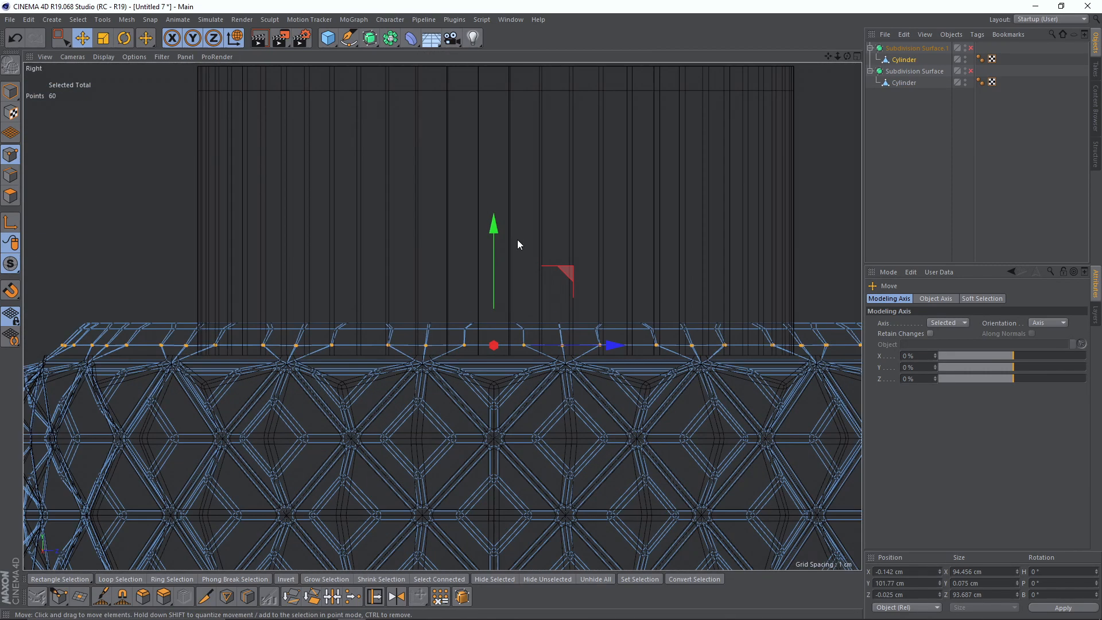
left_click_drag(492, 222, 654, 137)
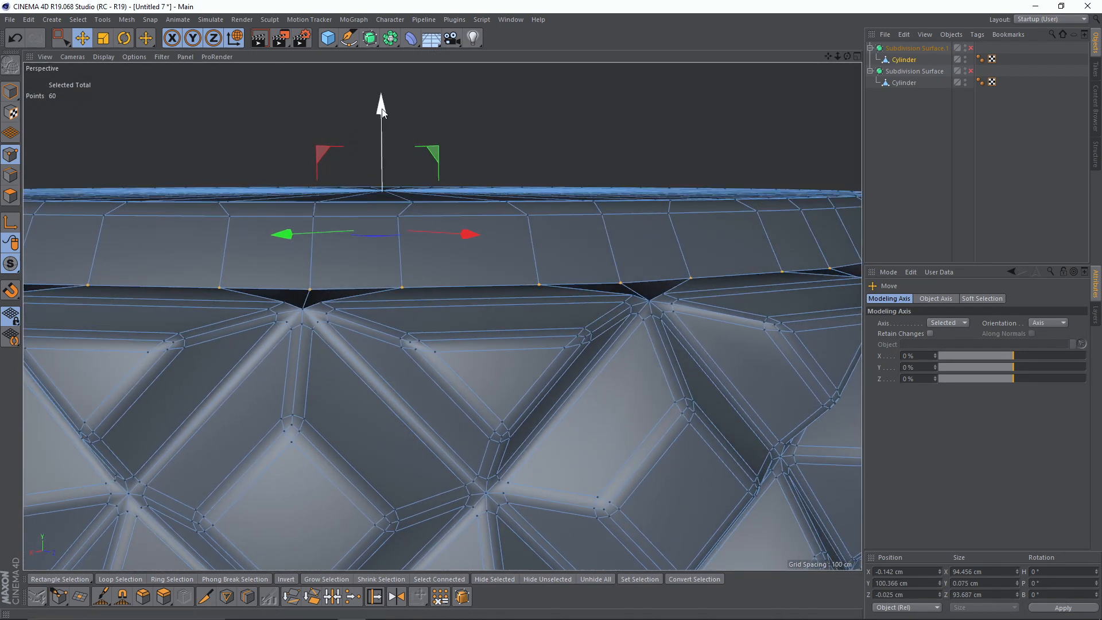
left_click(102, 38)
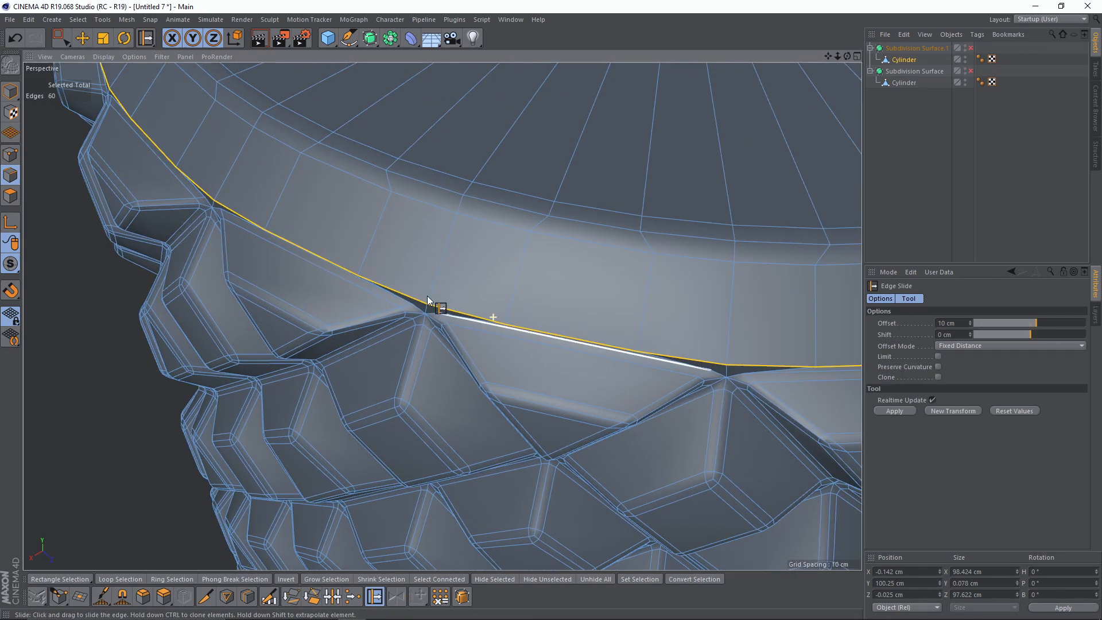
Step: Slide the cap's border edge to tighten the corner, then zoom out to view both vases
left_click_drag(429, 299, 443, 314)
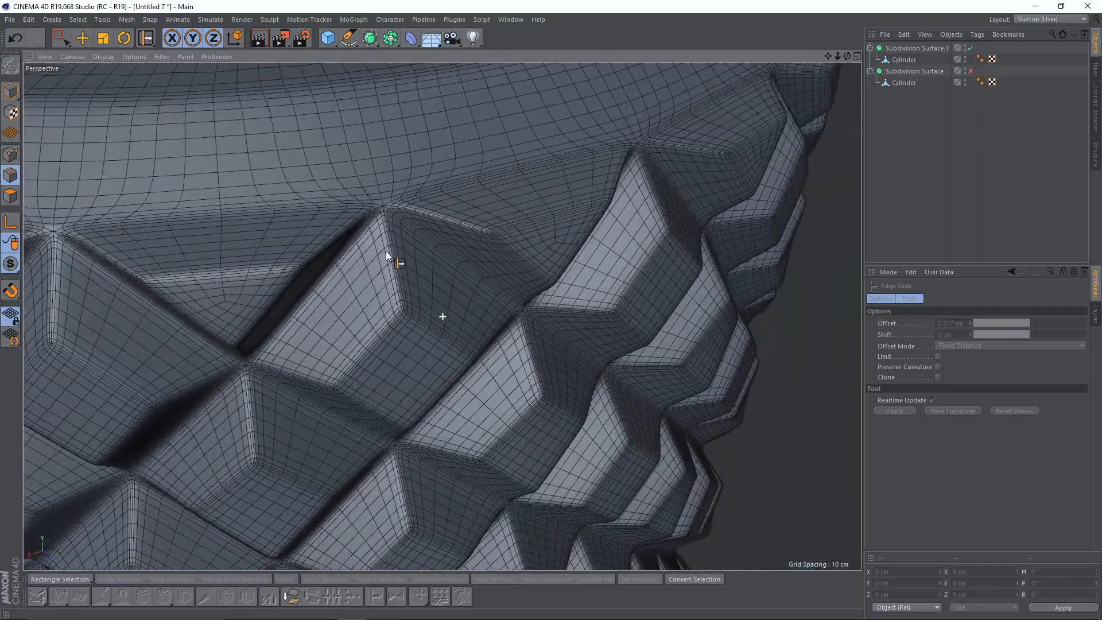
scroll("down", 3)
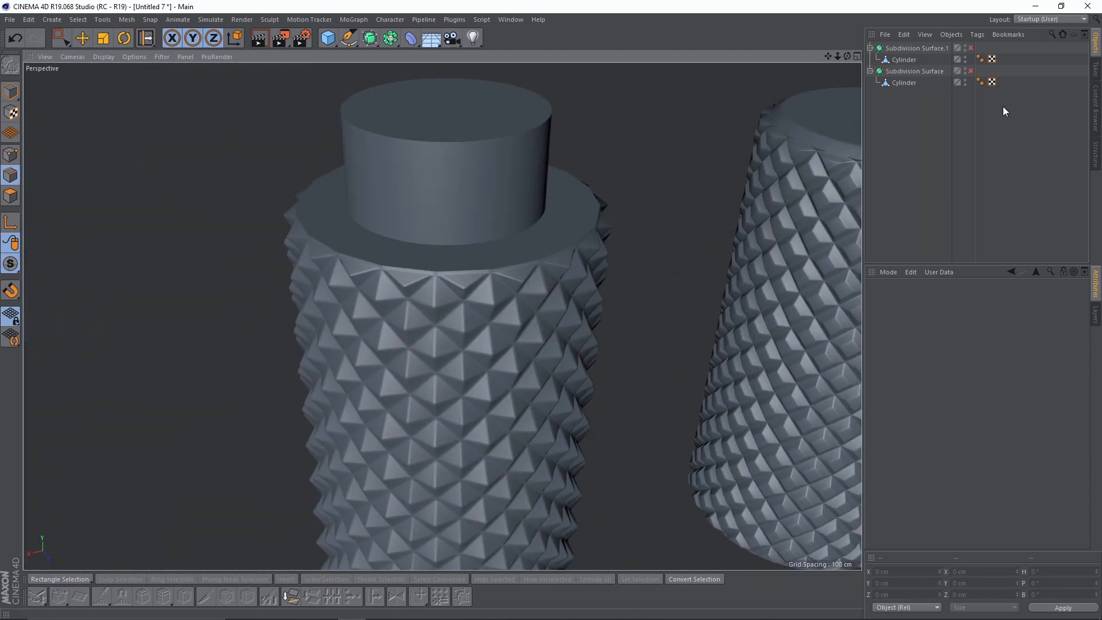
Step: Select the studded vase's Subdivision Surface in Model mode and check its subdivision levels
left_click(981, 82)
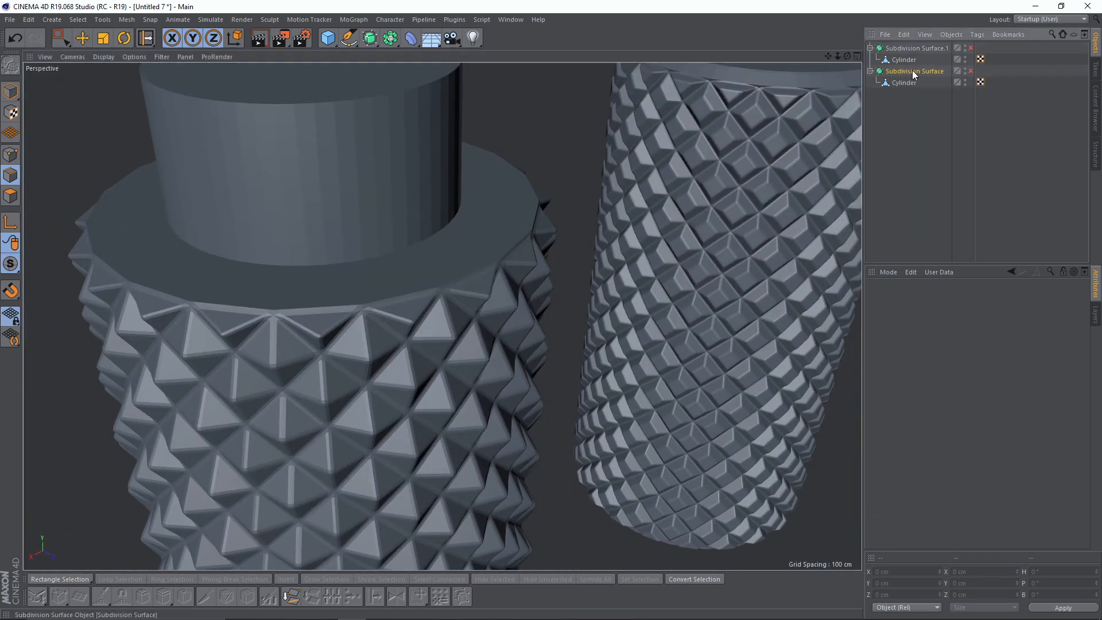
left_click(916, 48)
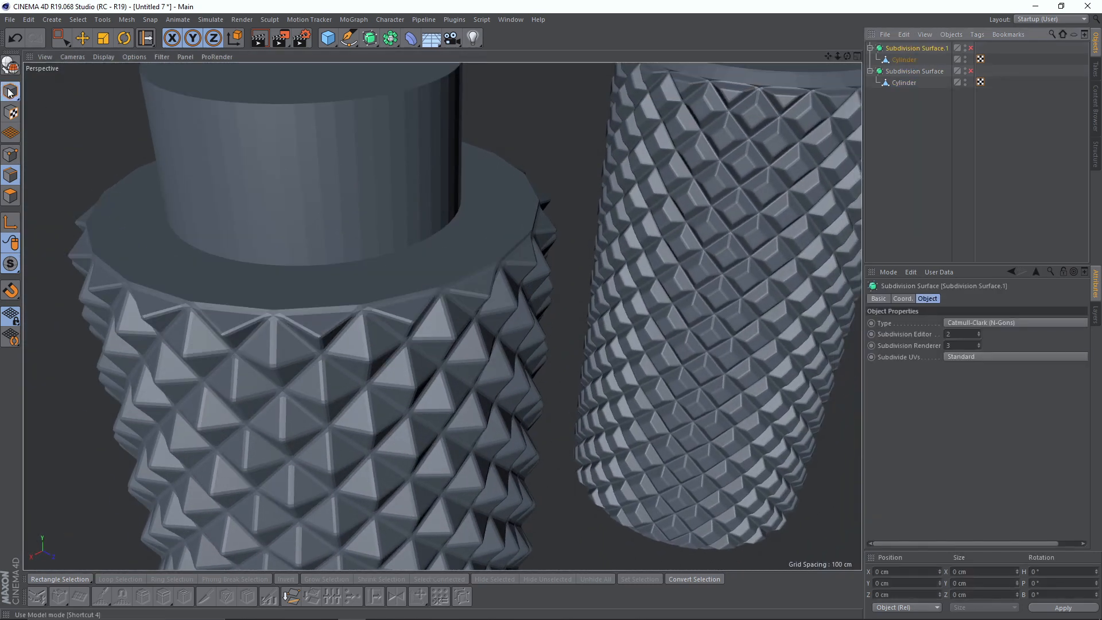
left_click(905, 83)
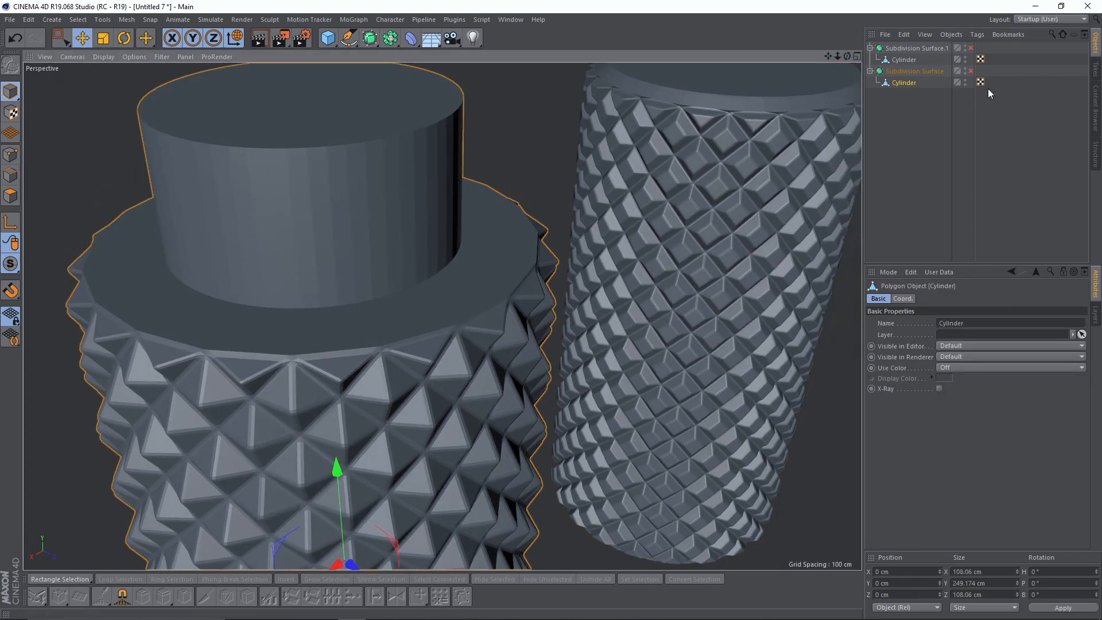
left_click(971, 71)
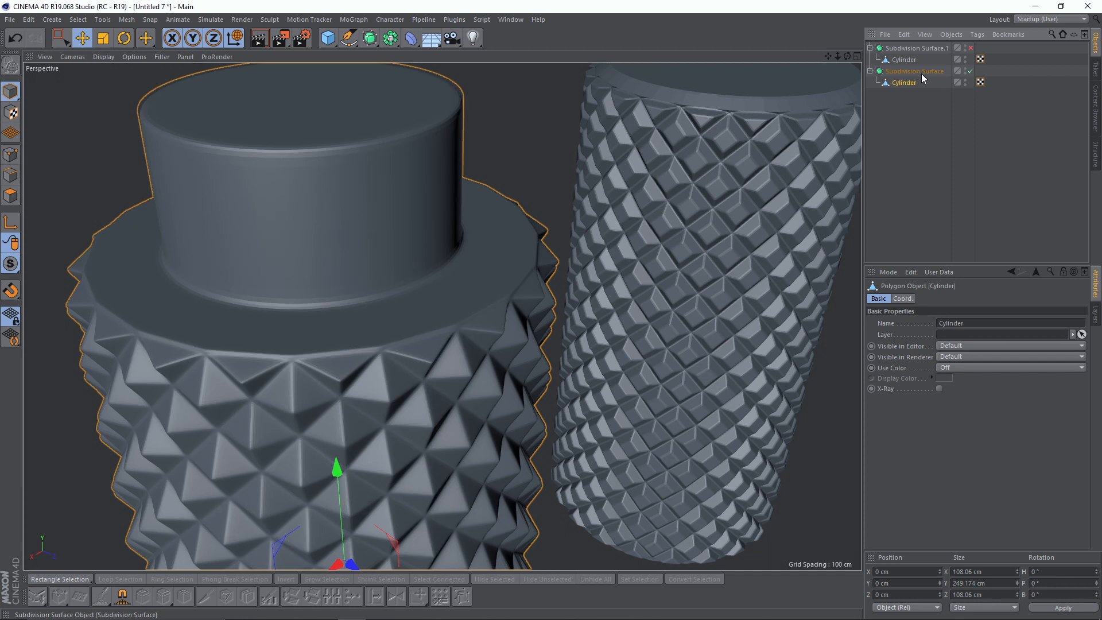
left_click(914, 71)
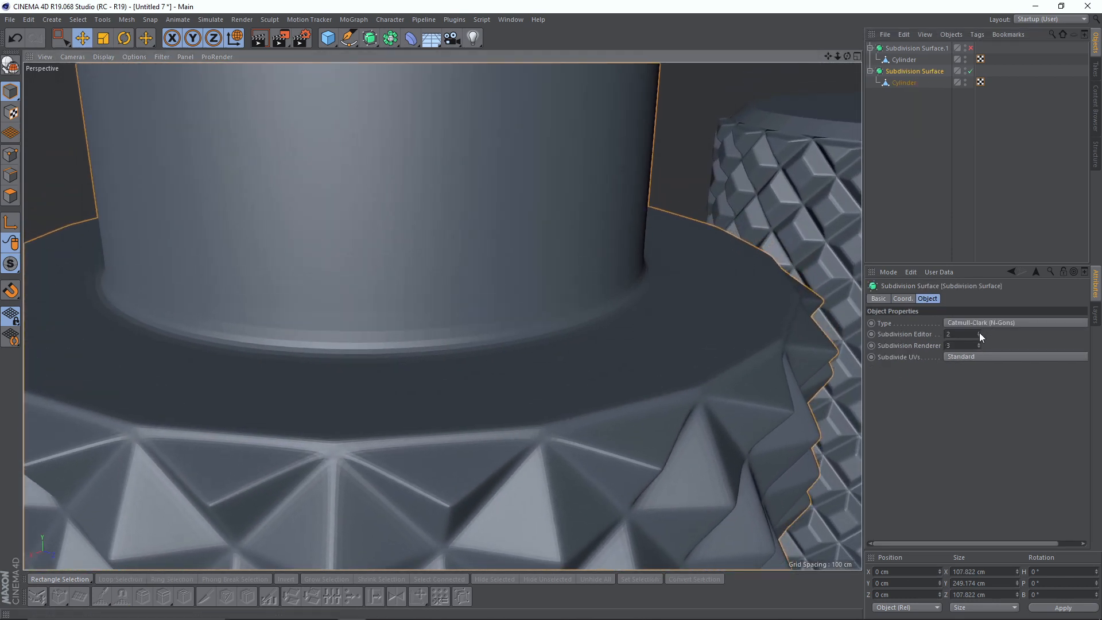
left_click(979, 335)
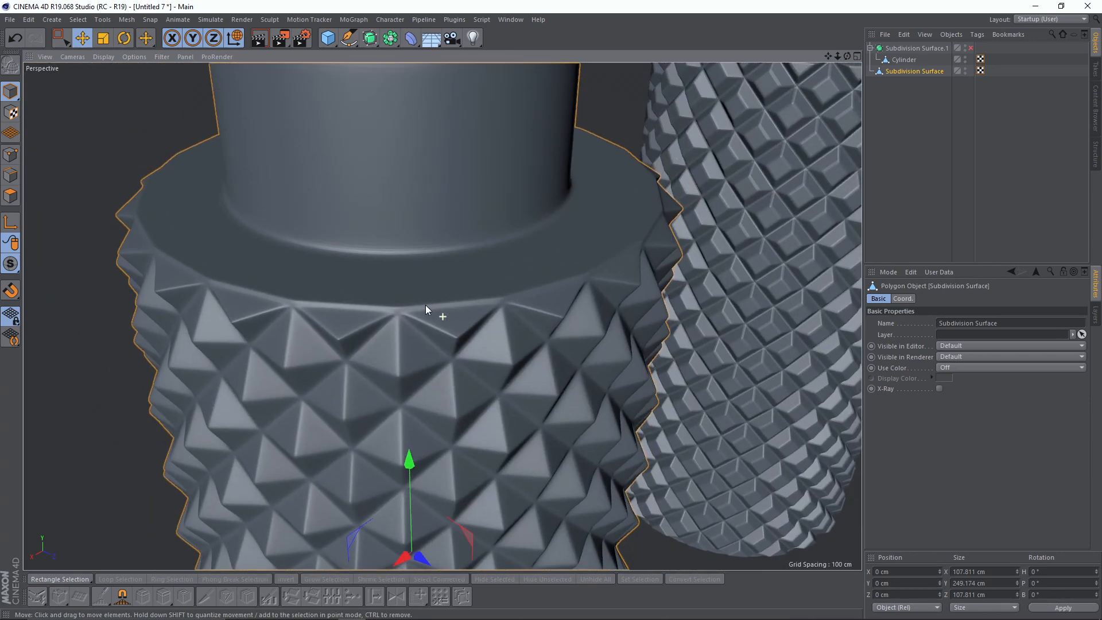
left_click_drag(426, 310, 482, 318)
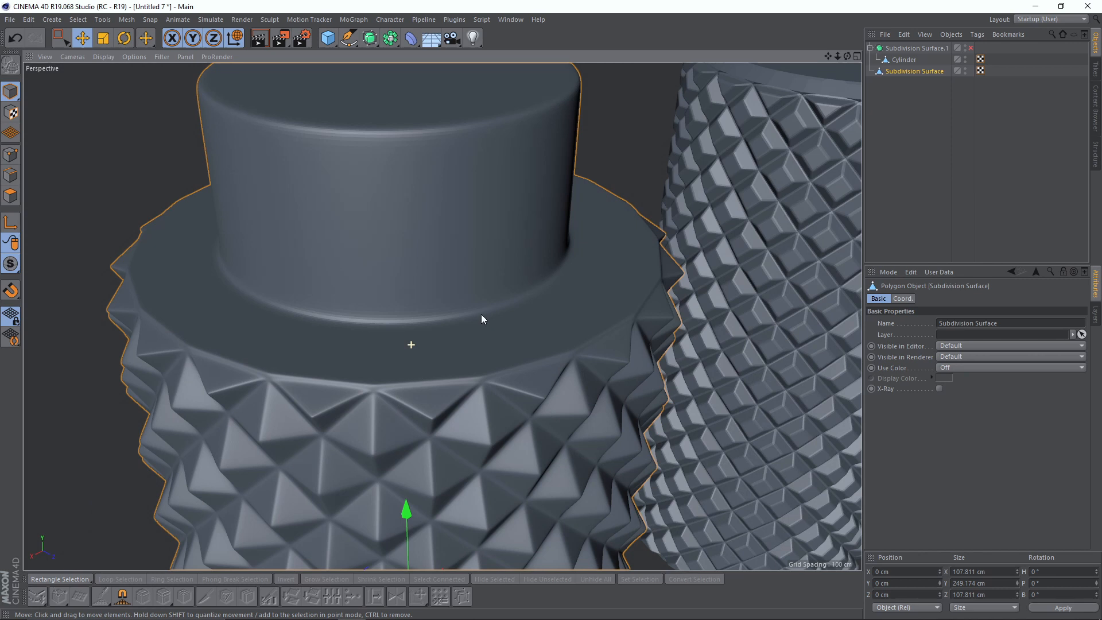